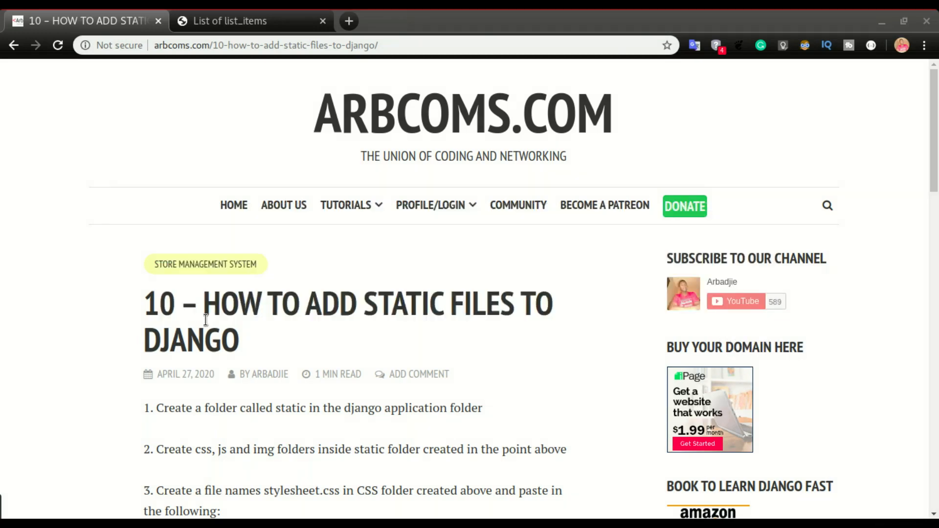
# Read the tutorial's static-files steps and body CSS, then bring up the window overview
pyautogui.scroll(-3)
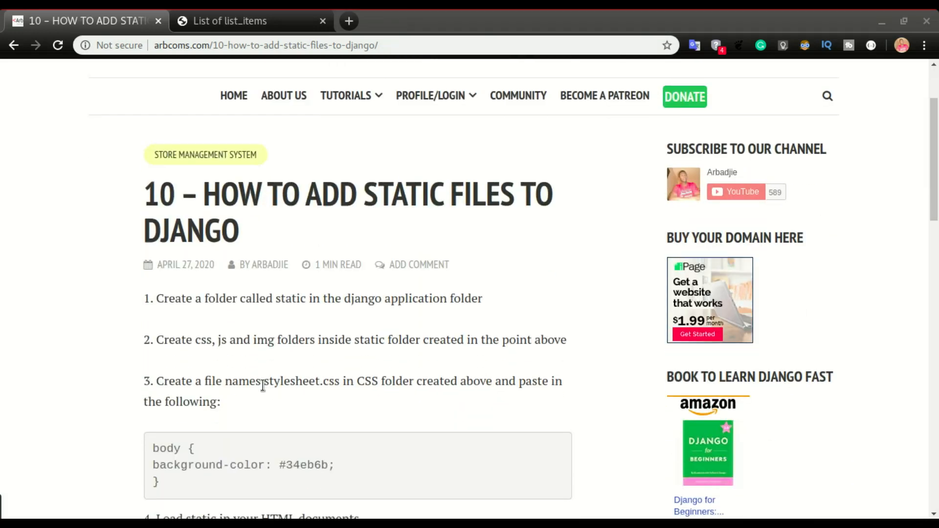
pyautogui.press('super')
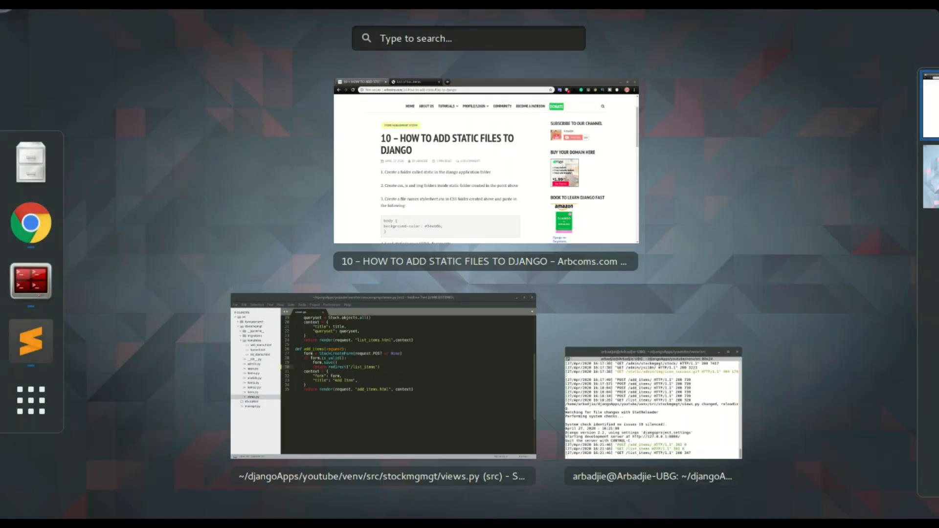
# Create a static folder inside the stockmgmgt app folder
pyautogui.click(382, 387)
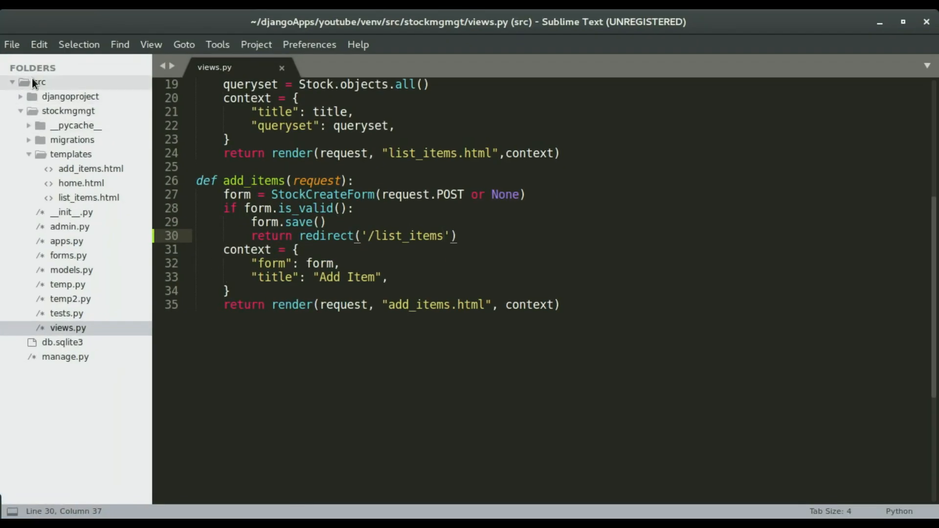
pyautogui.rightClick(67, 112)
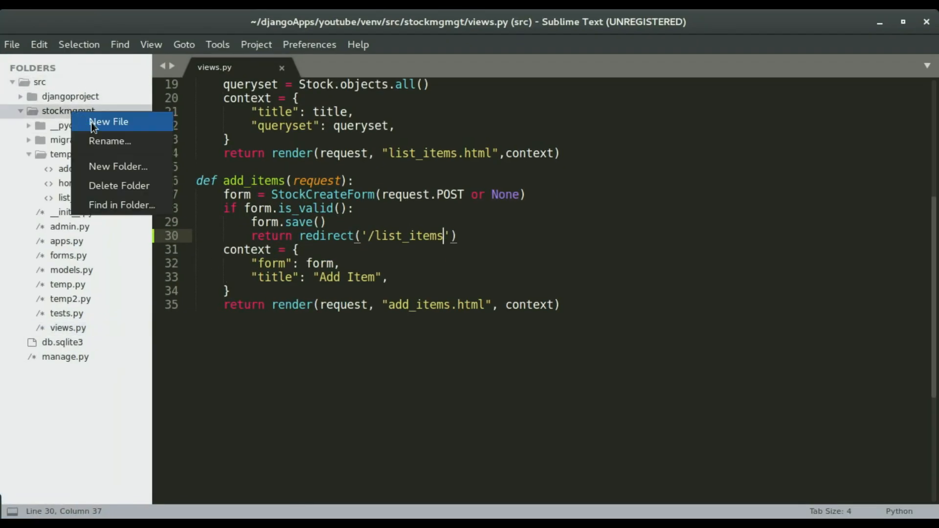
pyautogui.click(118, 166)
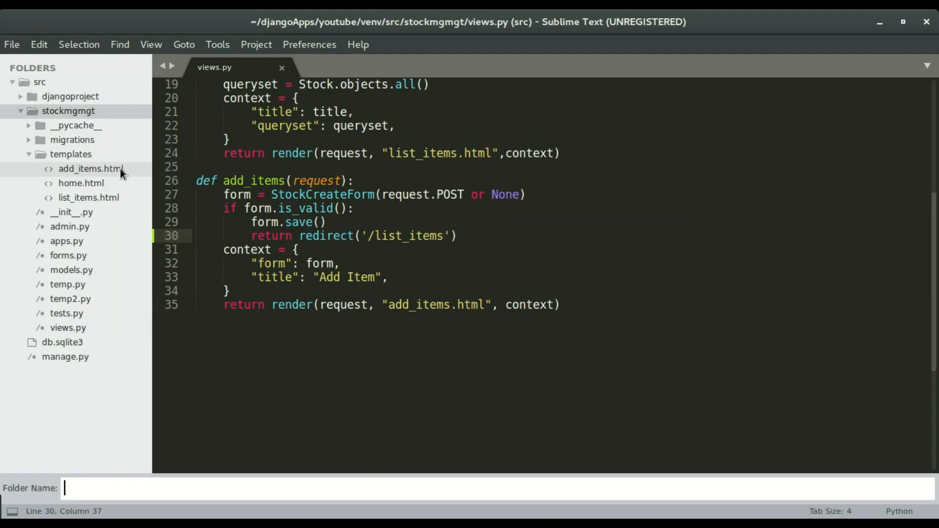
pyautogui.write('st')
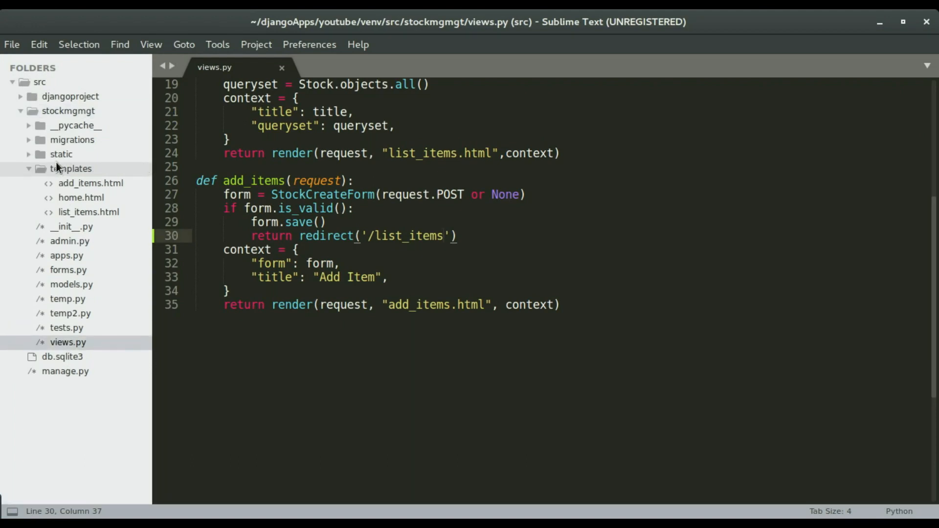
pyautogui.moveTo(60, 154)
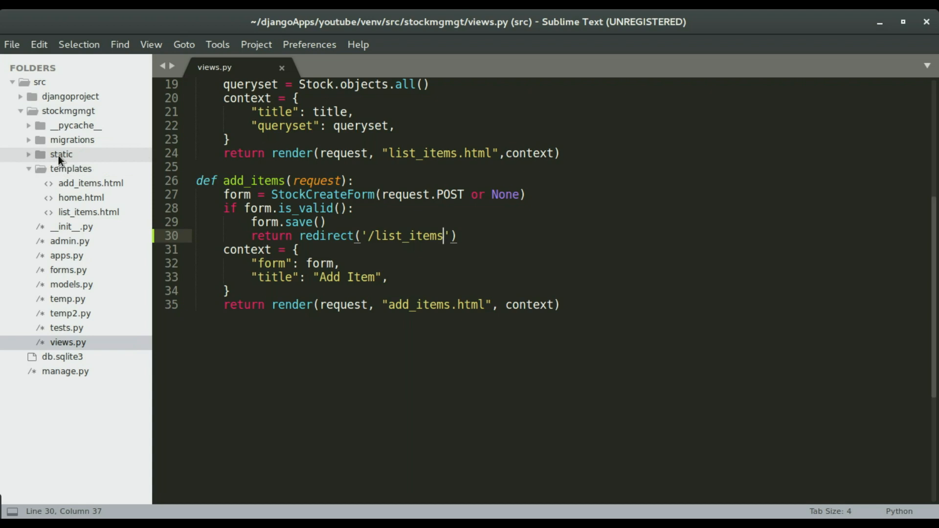
# Add css, js and img subfolders inside the static folder
pyautogui.rightClick(60, 154)
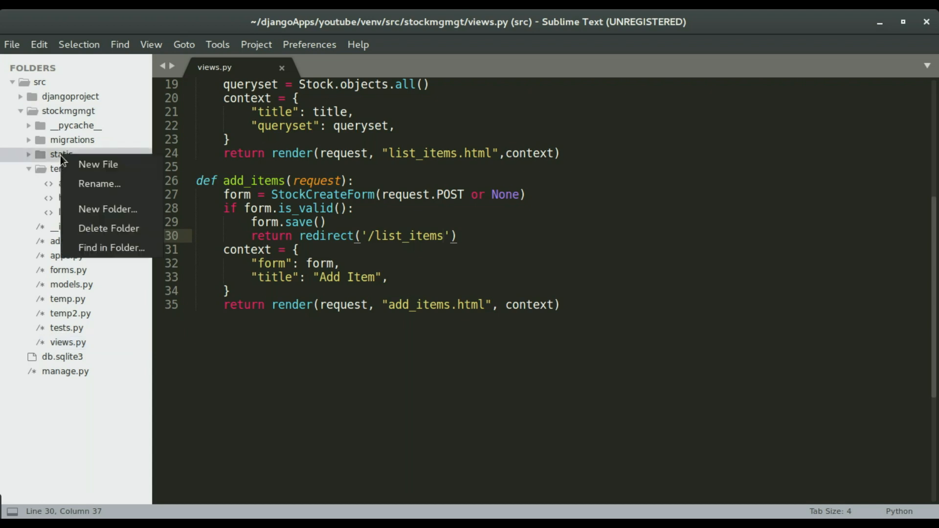
pyautogui.moveTo(107, 209)
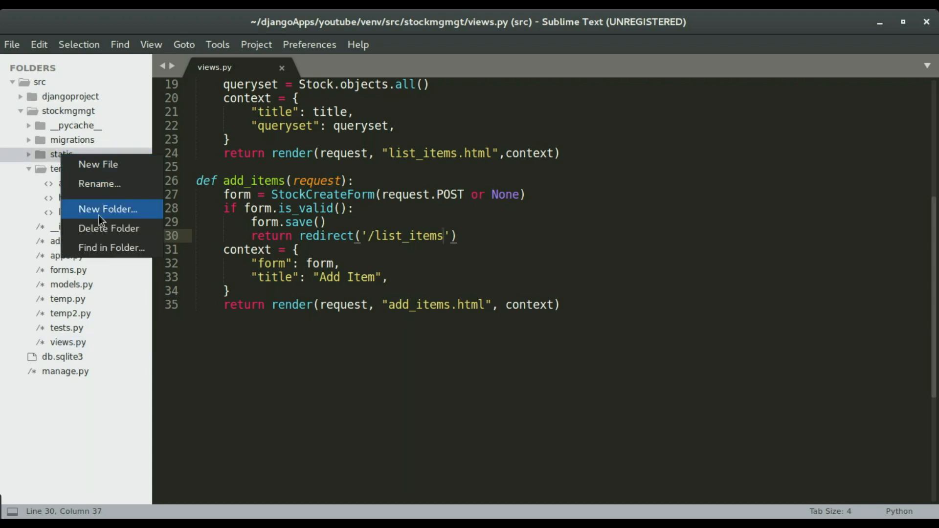
pyautogui.click(107, 208)
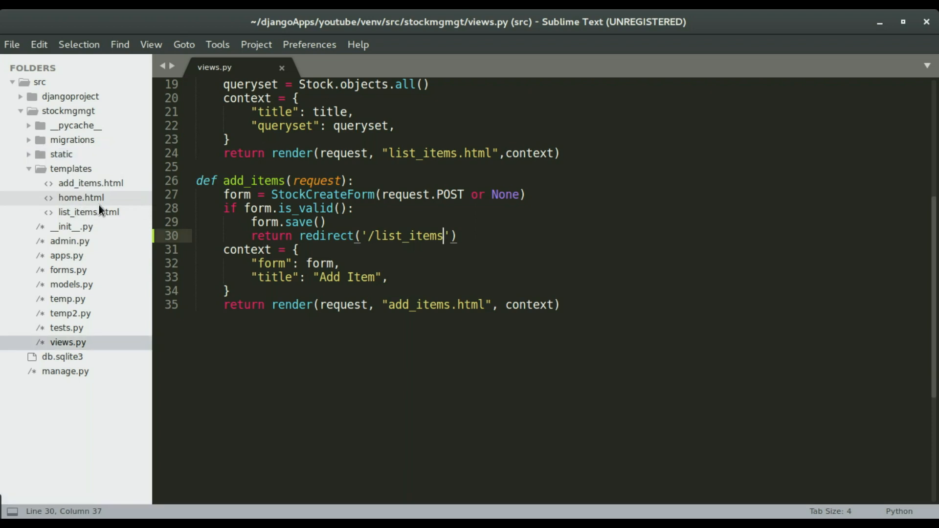
pyautogui.moveTo(30, 162)
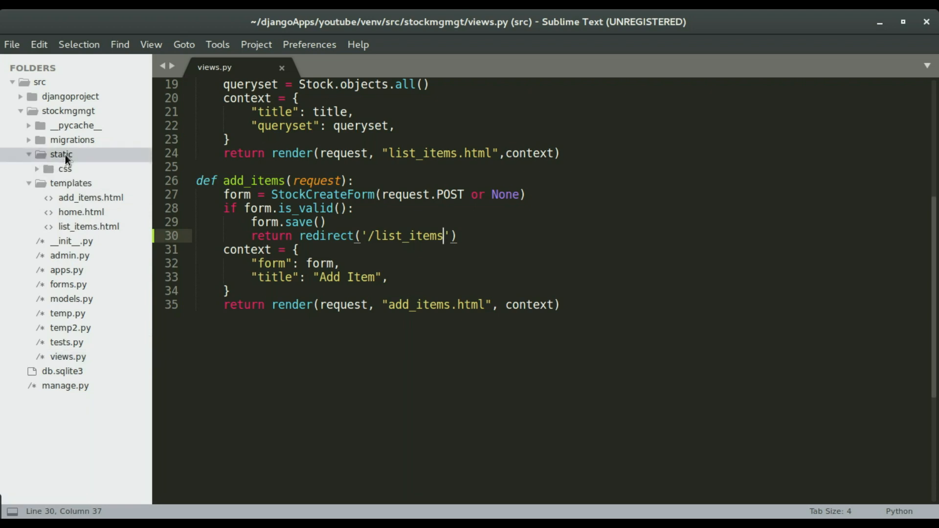
pyautogui.rightClick(61, 154)
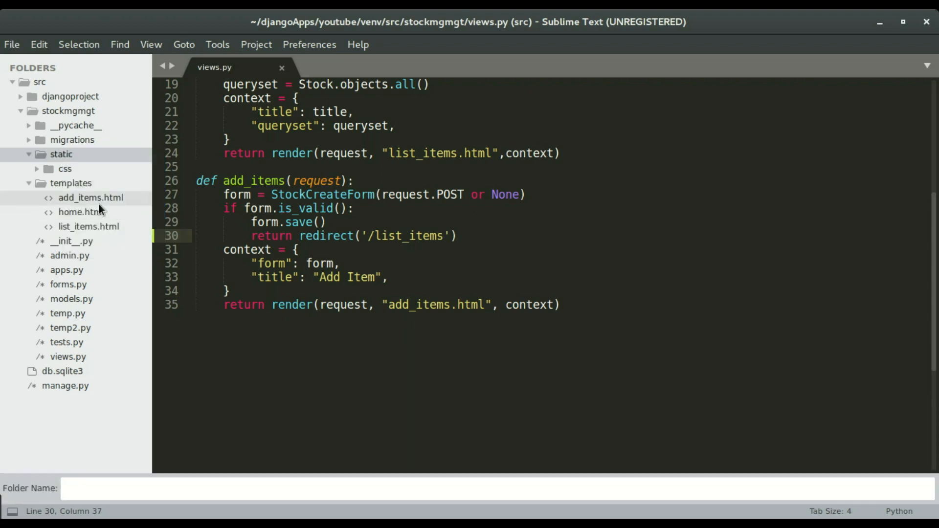
pyautogui.write('js')
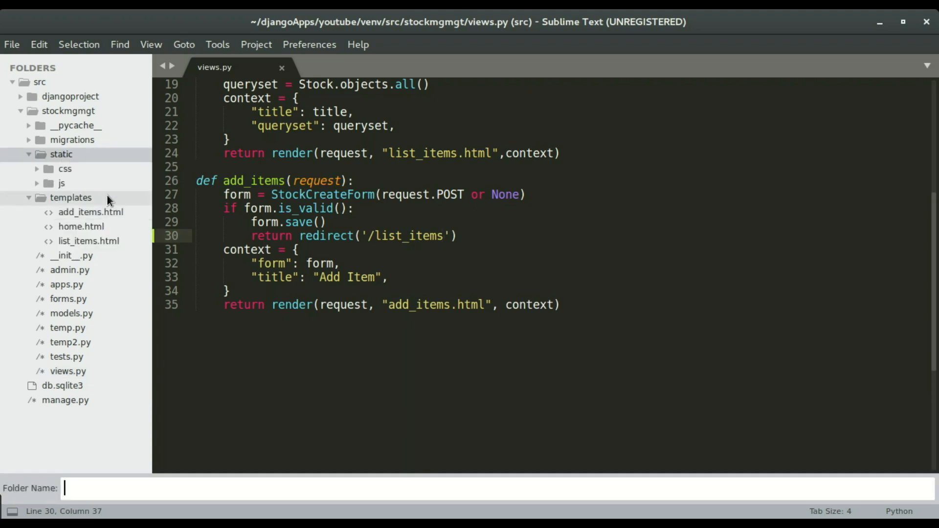
pyautogui.write('img')
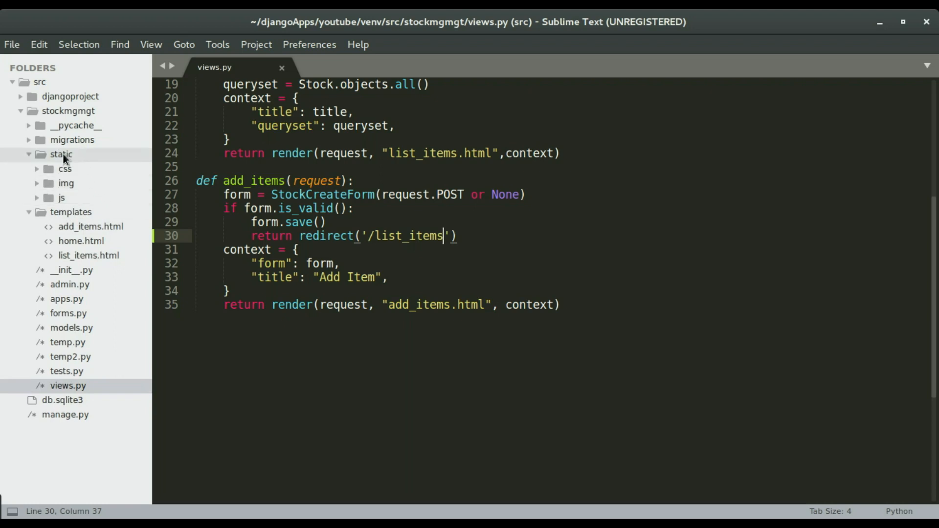
pyautogui.moveTo(72, 191)
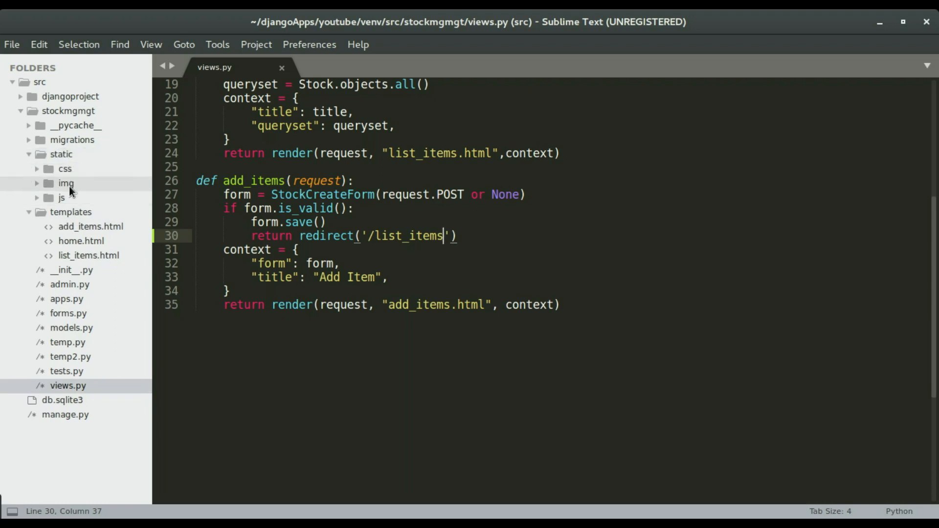
pyautogui.moveTo(66, 169)
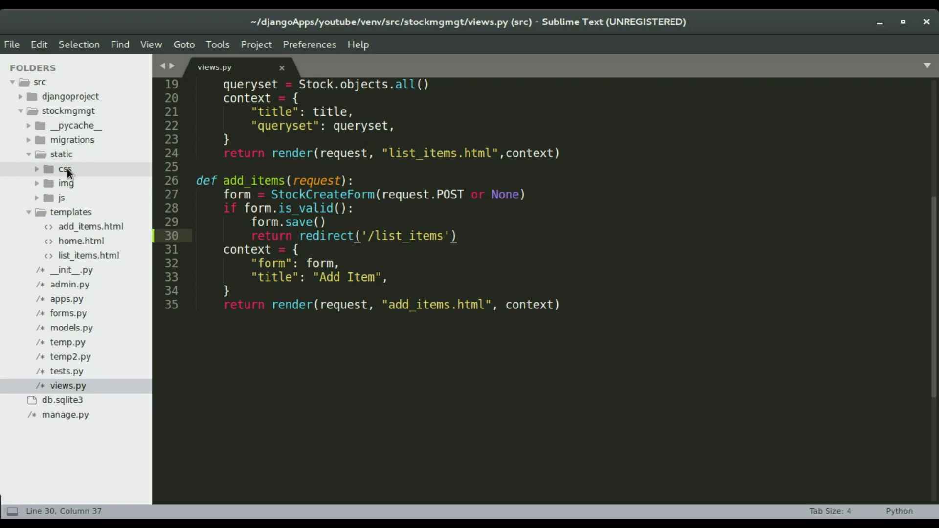
pyautogui.moveTo(66, 183)
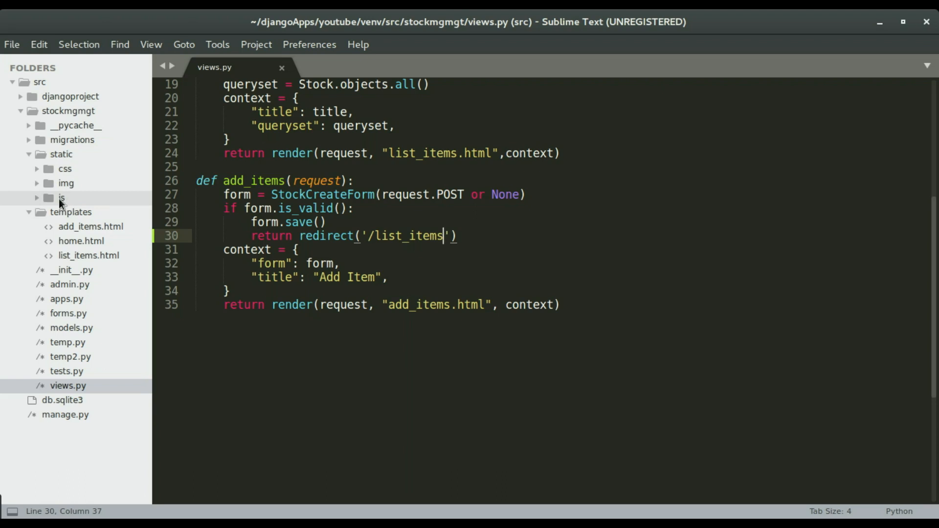
pyautogui.moveTo(64, 174)
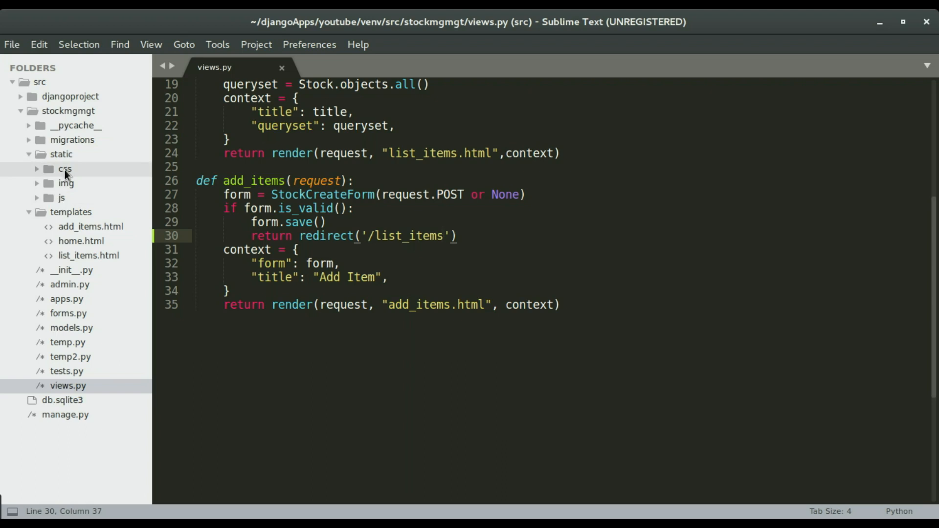
# Create an empty stylesheet.css file inside static/css and save it
pyautogui.rightClick(64, 168)
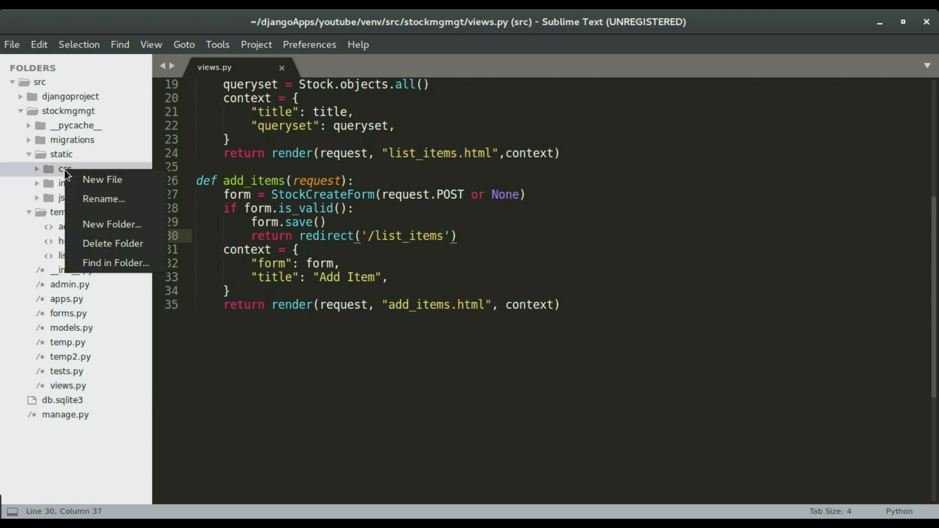
pyautogui.click(102, 179)
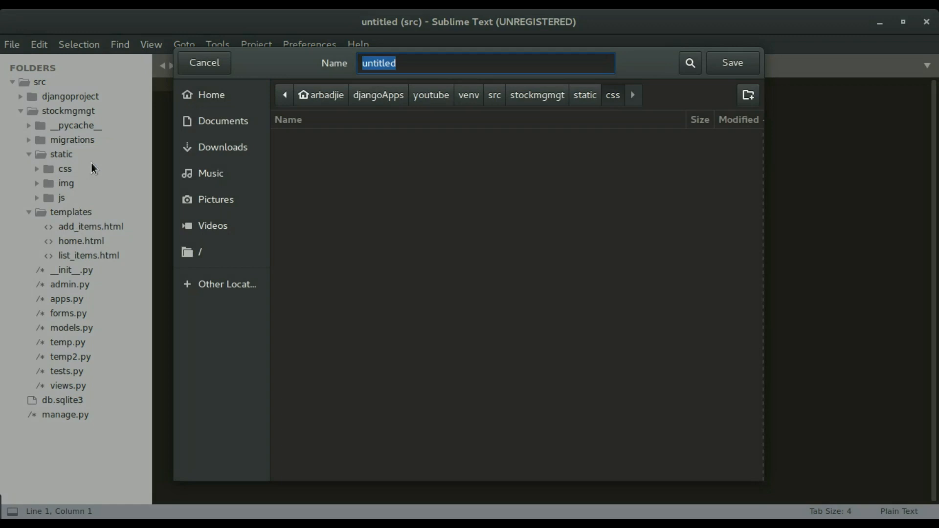
pyautogui.write('stylesheet.c')
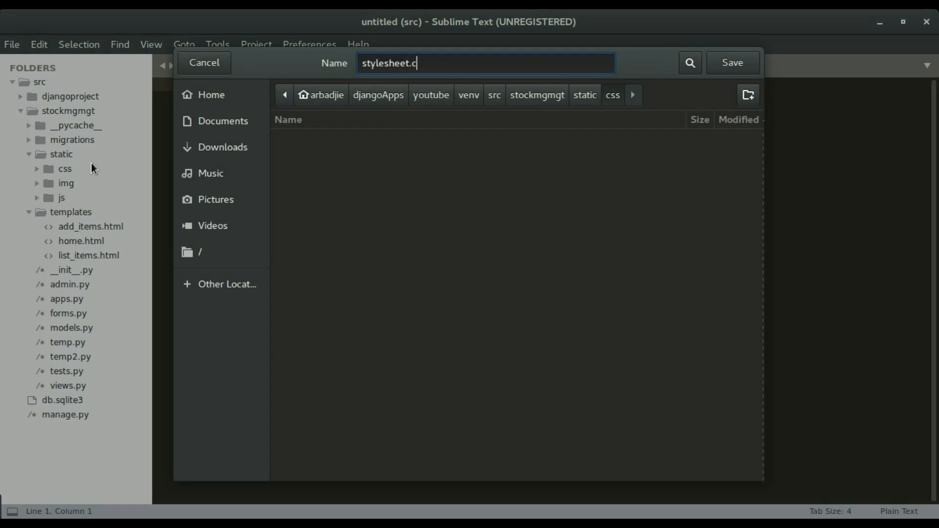
pyautogui.write('ss')
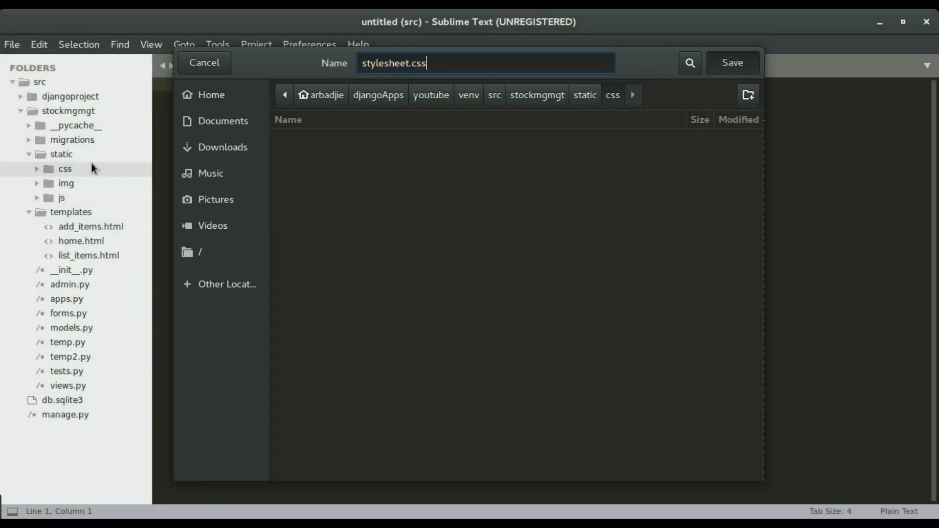
pyautogui.click(732, 62)
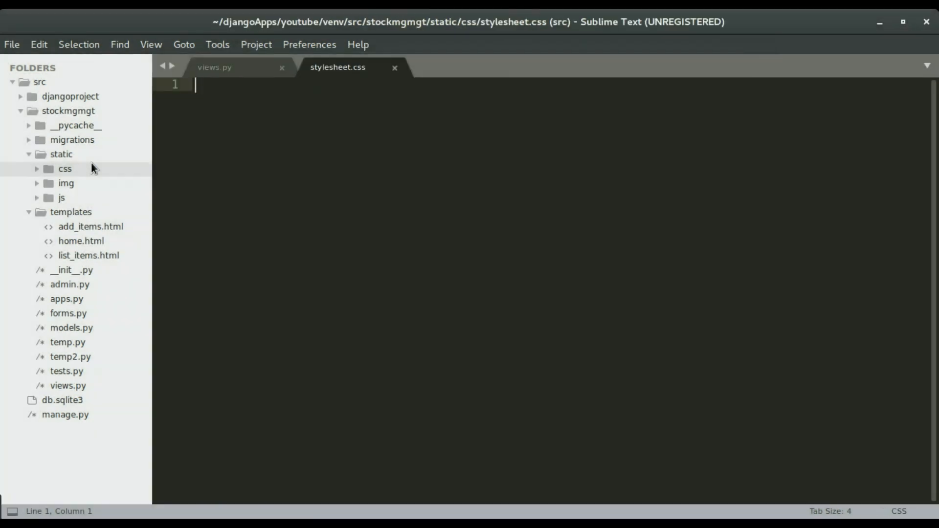
pyautogui.moveTo(294, 176)
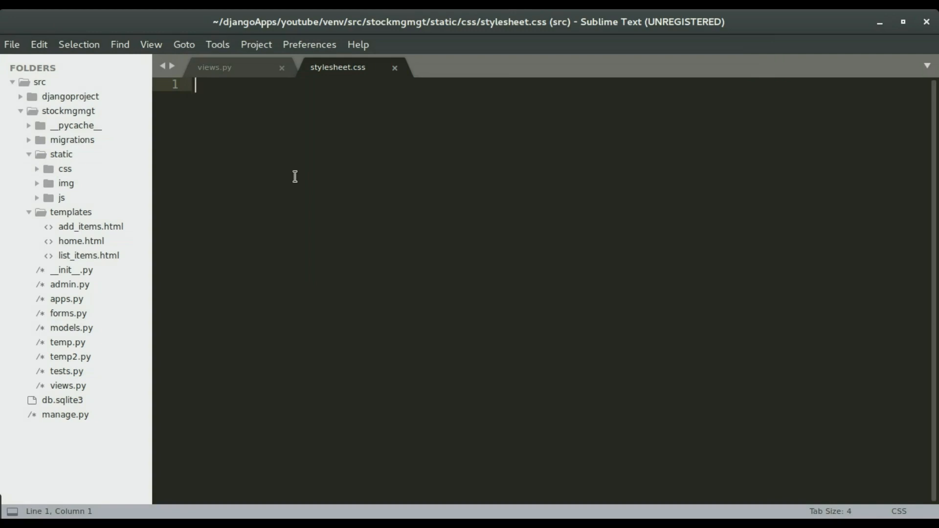
pyautogui.moveTo(318, 184)
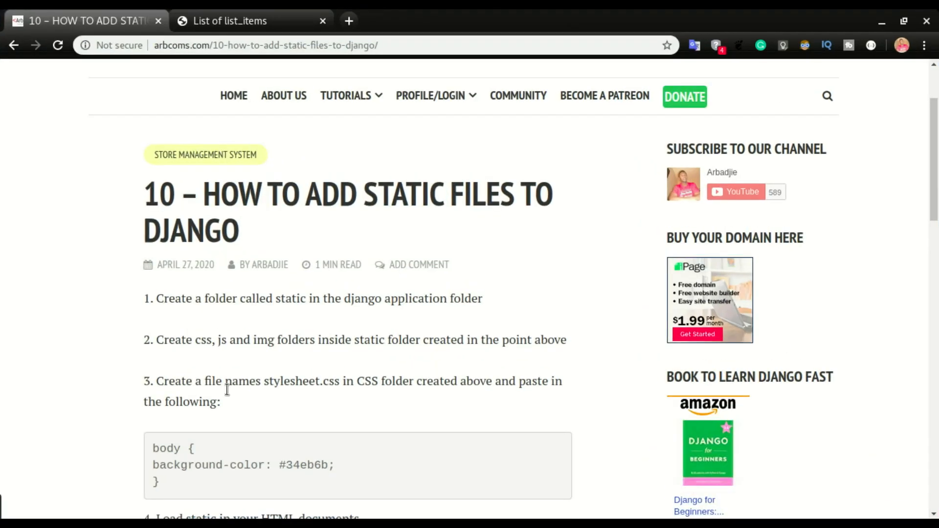
# Paste the body rule with background-color #34eb6b into stylesheet.css and save it
pyautogui.scroll(-3)
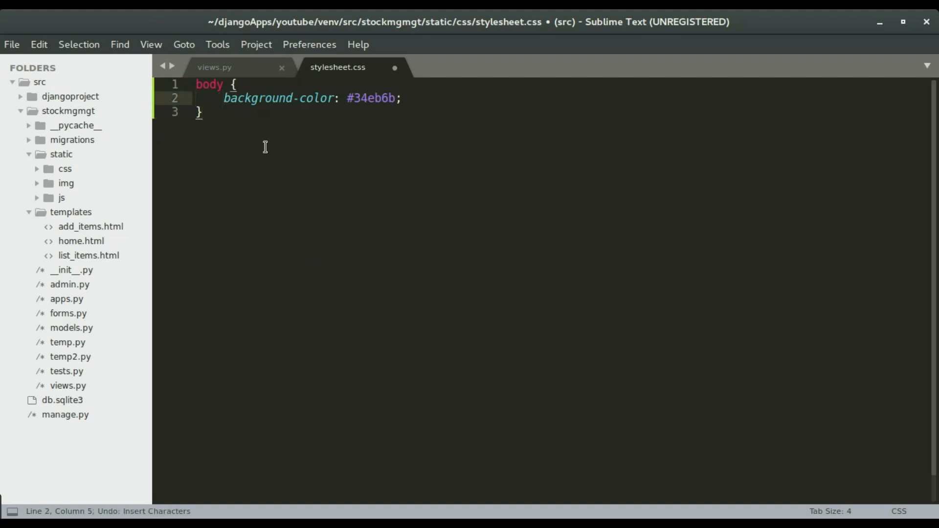
pyautogui.press('ctrl+s')
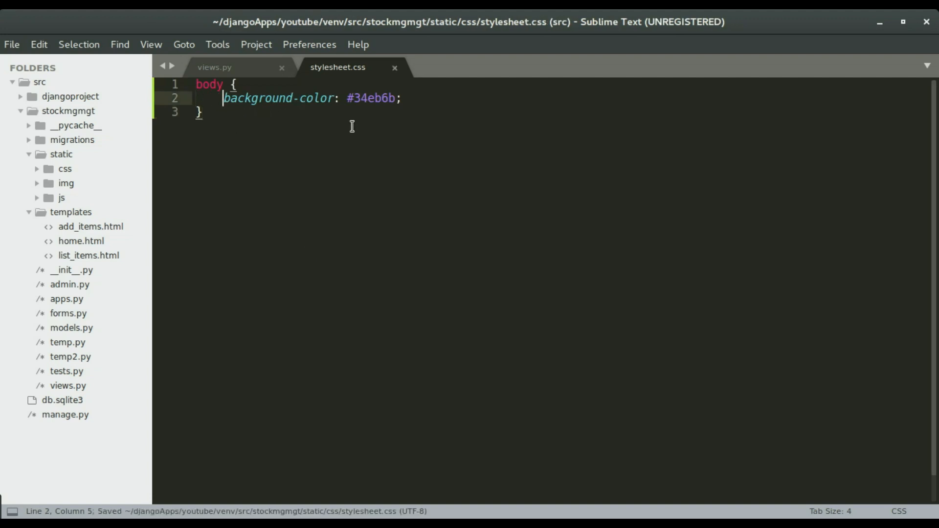
pyautogui.press('Super')
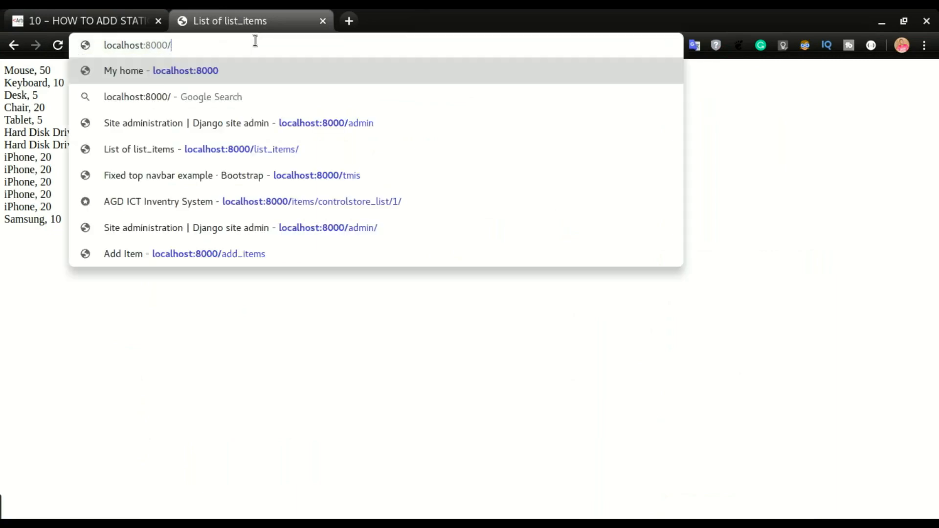
# Check the localhost:8000 home page, still unstyled, then return to the editor
pyautogui.click(185, 70)
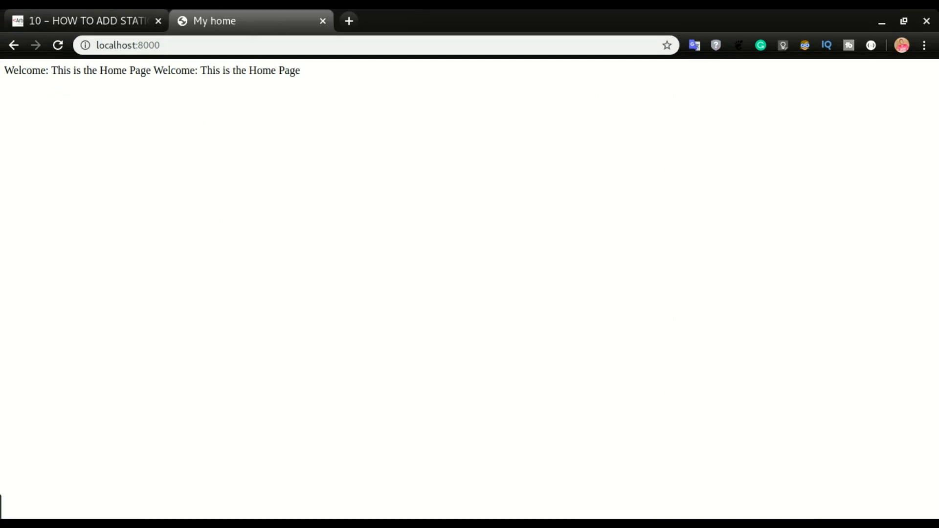
pyautogui.press('Super')
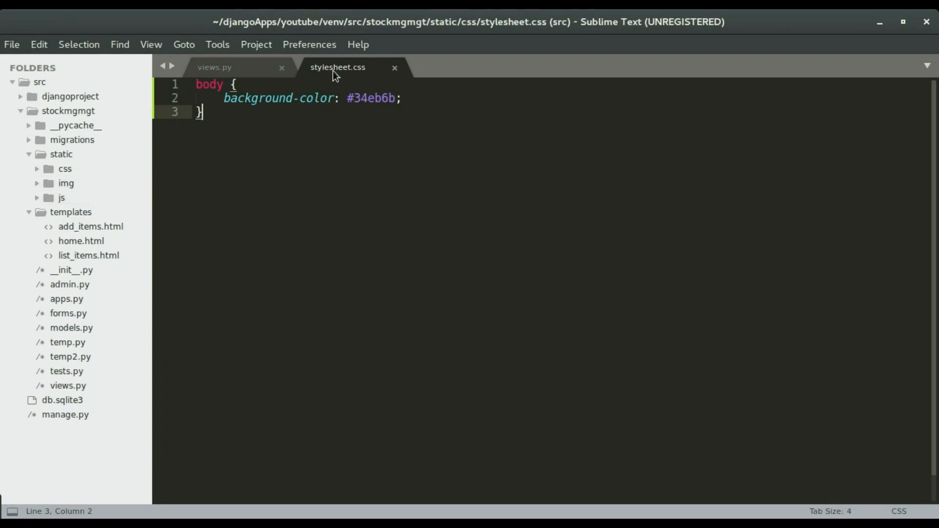
pyautogui.moveTo(278, 161)
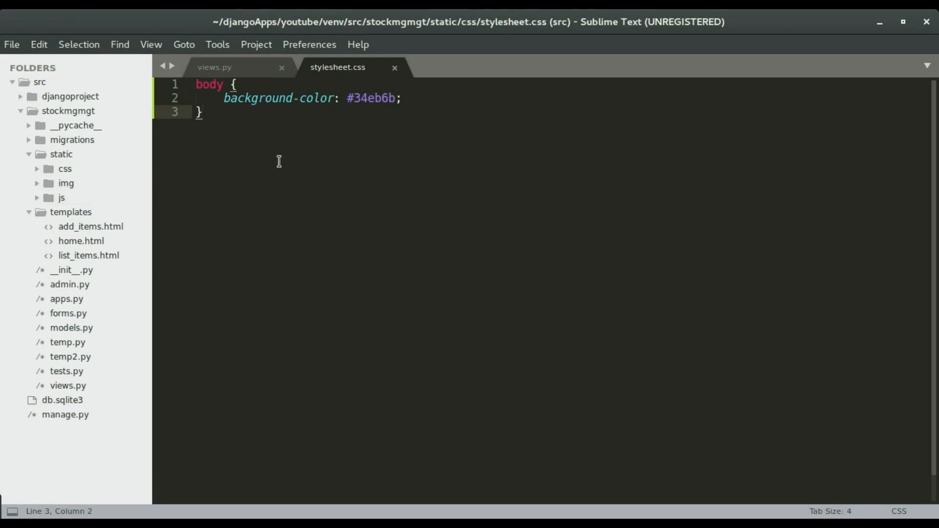
pyautogui.moveTo(91, 227)
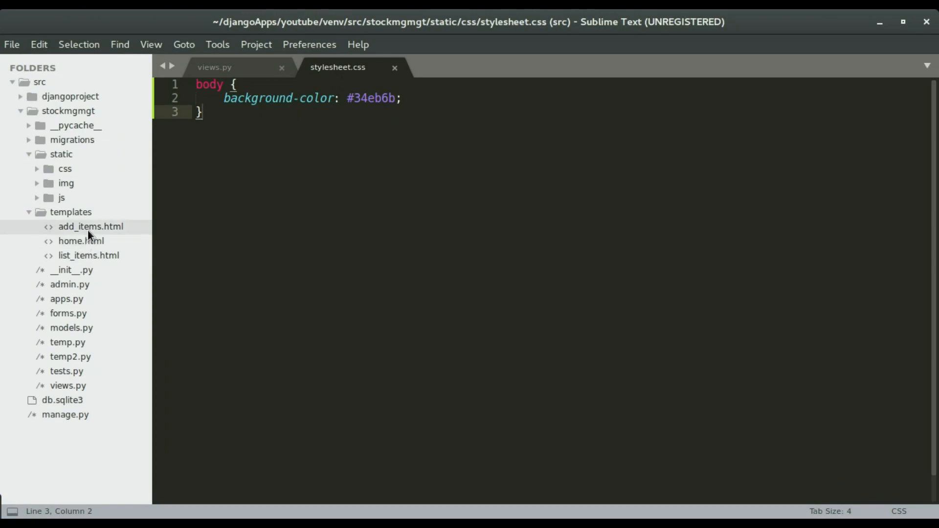
pyautogui.moveTo(81, 241)
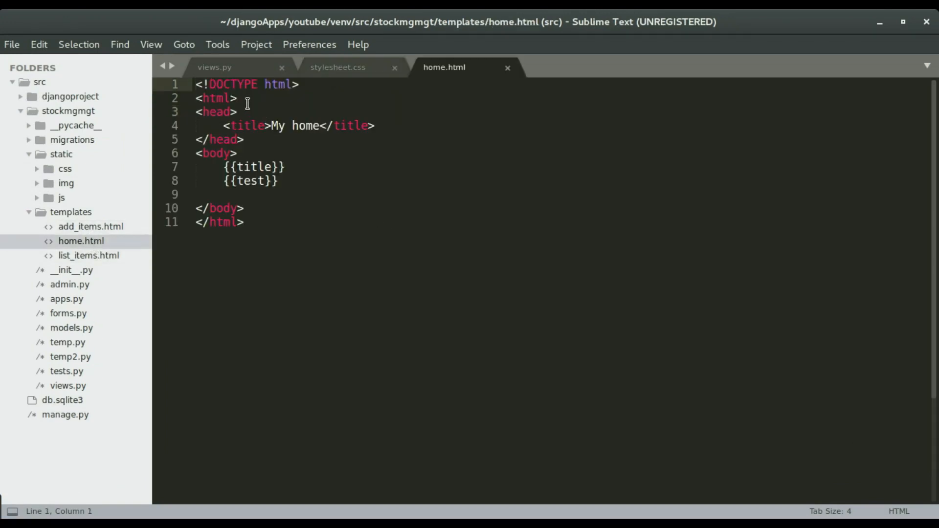
# Add a link tag to css/stylesheet.css via the static template tag in home.html and save
pyautogui.click(247, 98)
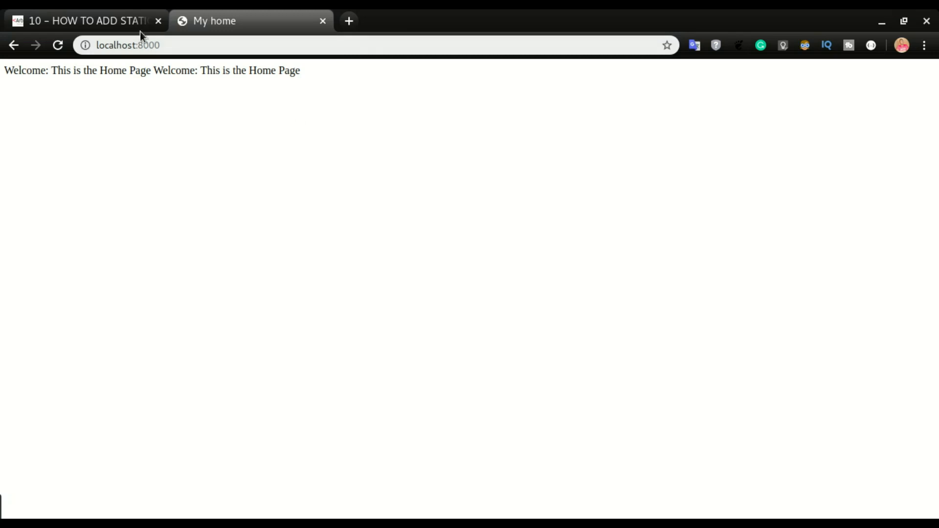
pyautogui.click(84, 21)
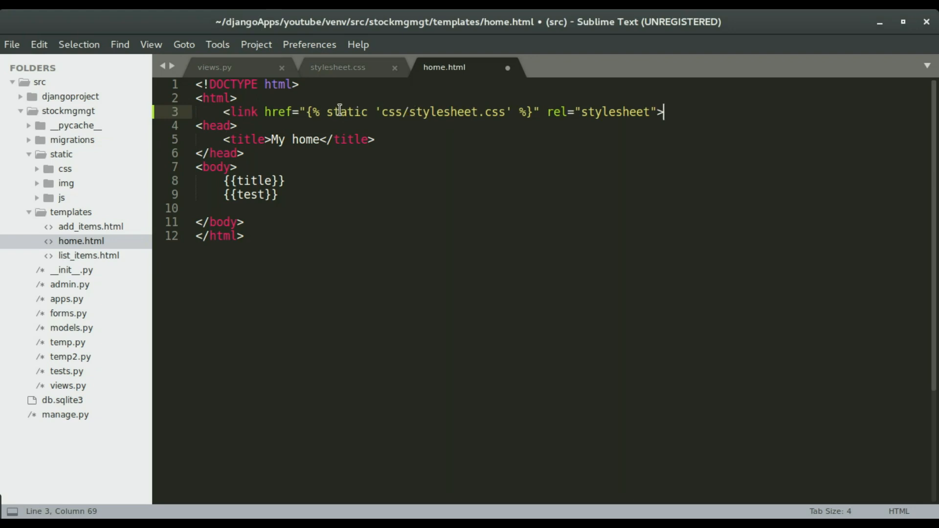
pyautogui.doubleClick(347, 112)
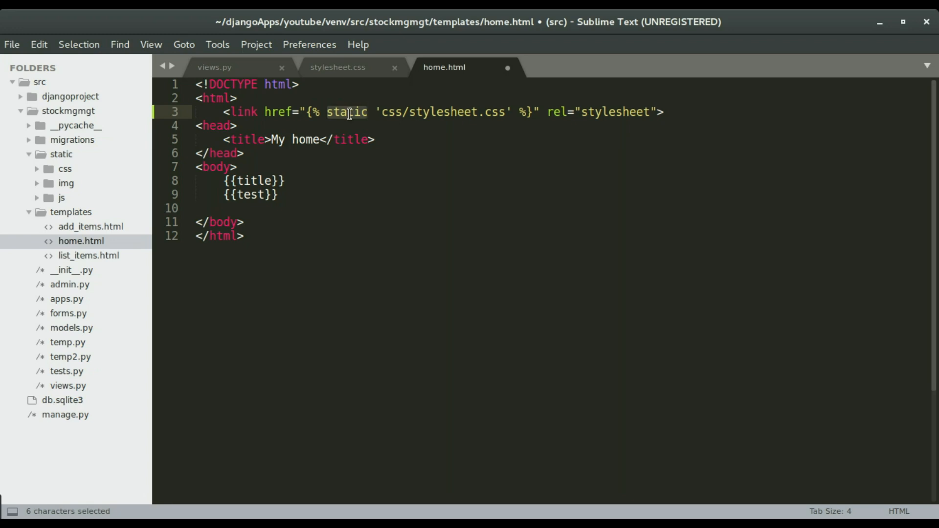
pyautogui.click(357, 112)
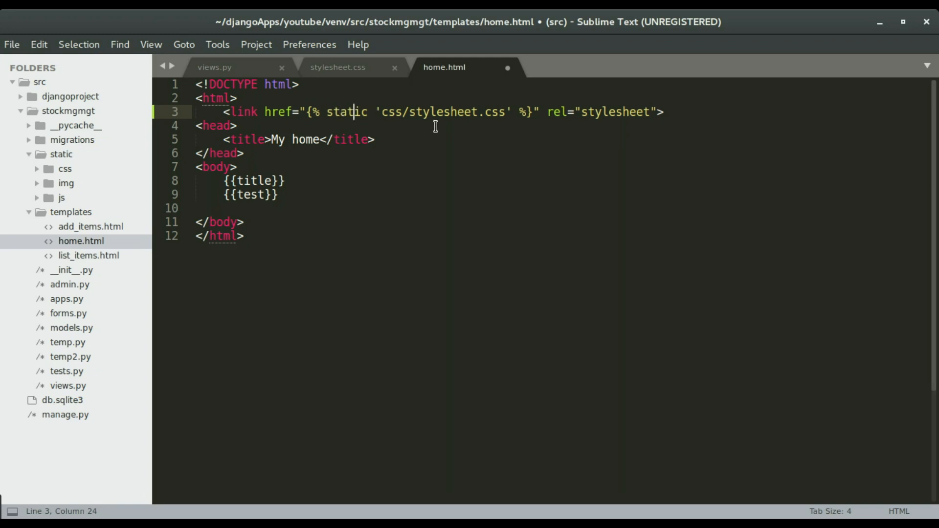
pyautogui.doubleClick(345, 112)
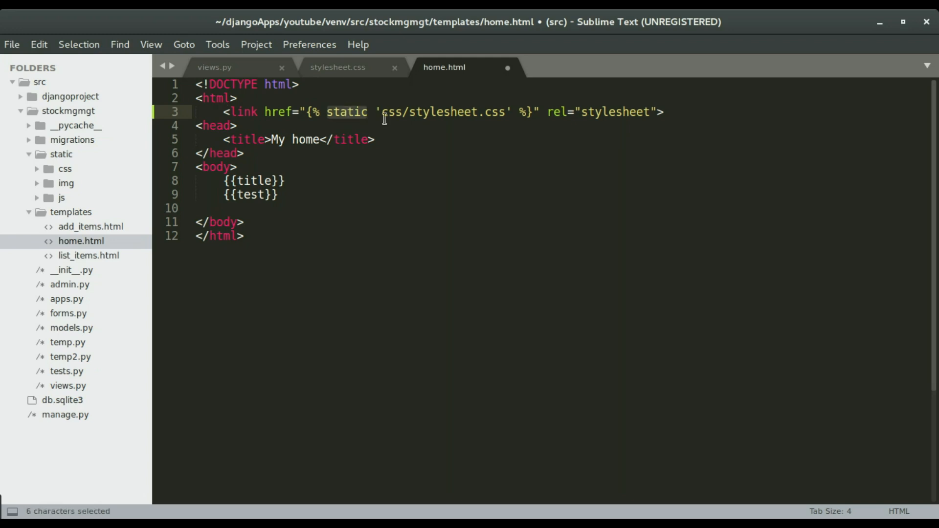
pyautogui.press('ctrl+s')
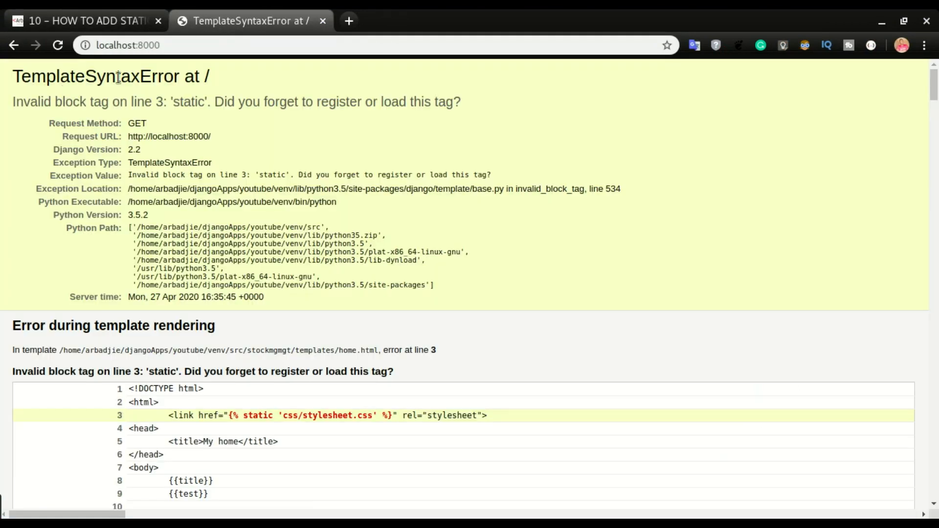
pyautogui.moveTo(88, 97)
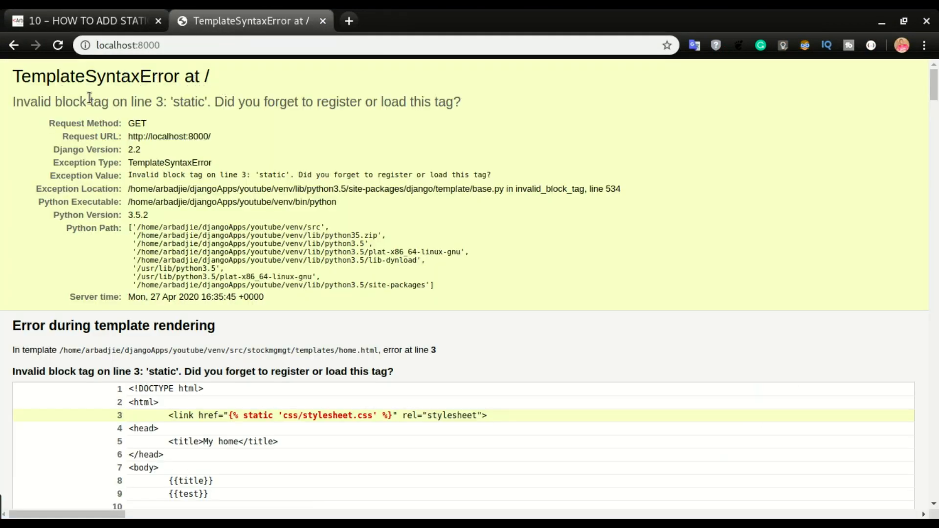
pyautogui.moveTo(192, 345)
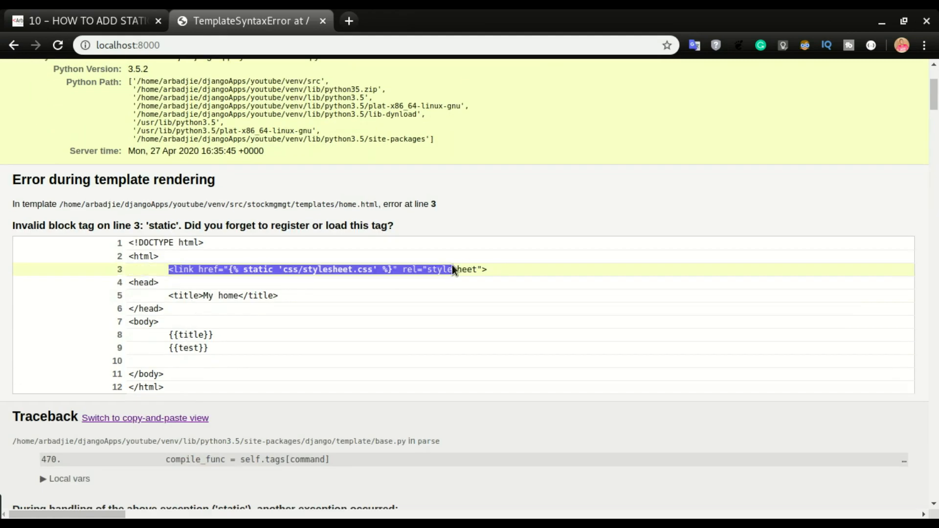
# Read the TemplateSyntaxError about the unregistered static tag on the home page
pyautogui.click(236, 269)
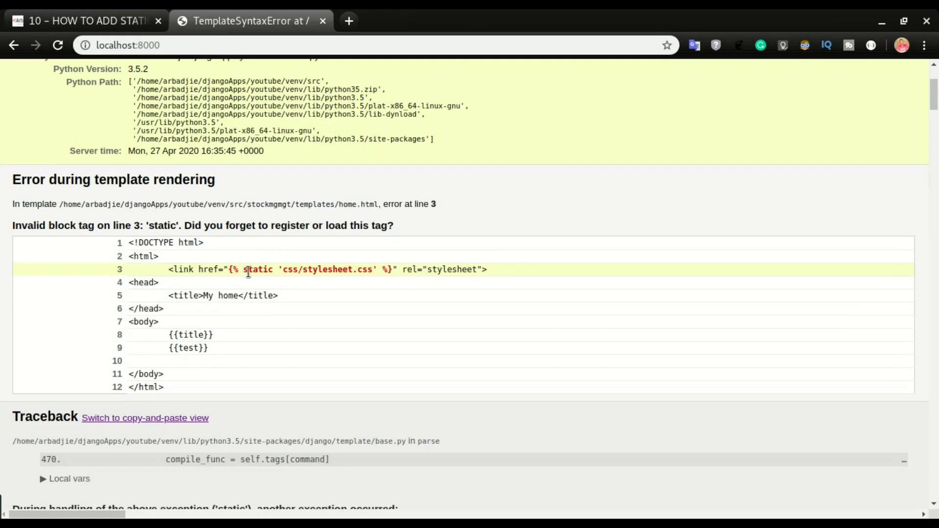
pyautogui.scroll(3)
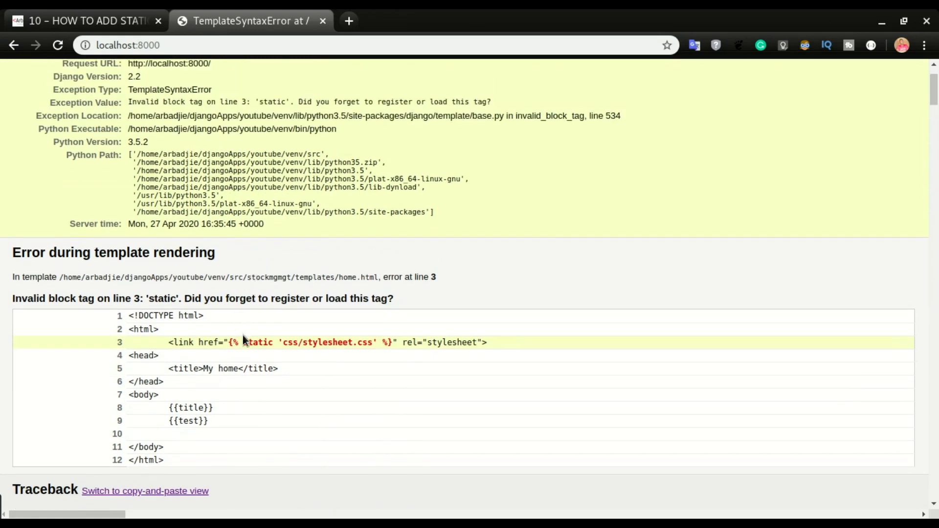
pyautogui.doubleClick(256, 342)
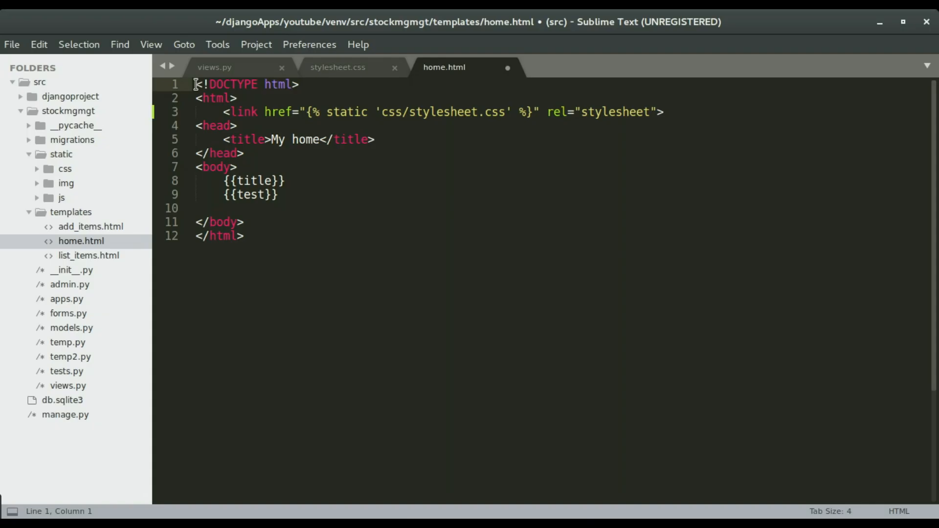
# Add a {% load staticfiles %} line at the top of home.html above the doctype
pyautogui.press('Return')
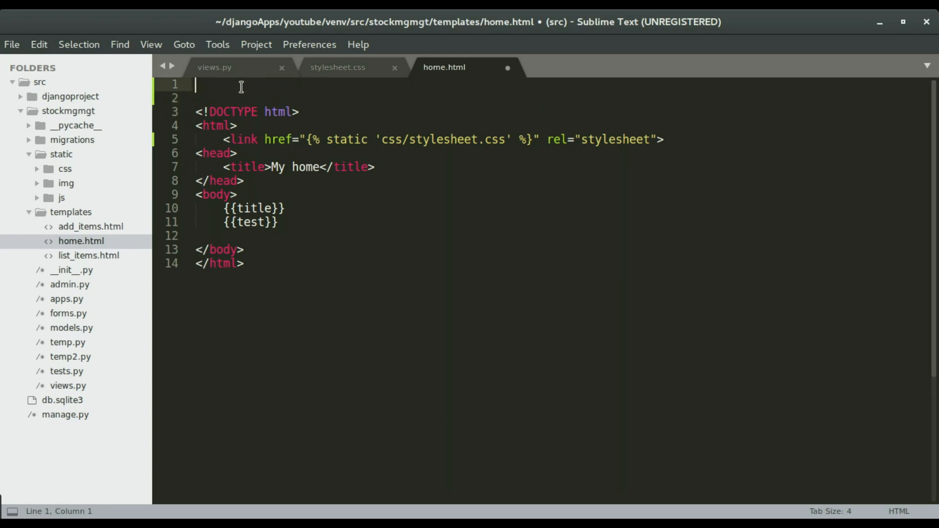
pyautogui.moveTo(257, 83)
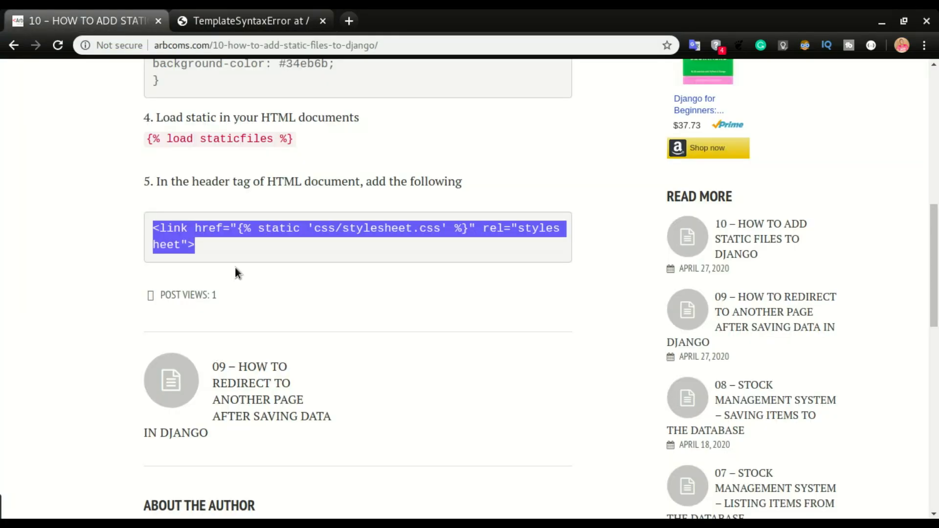
pyautogui.scroll(3)
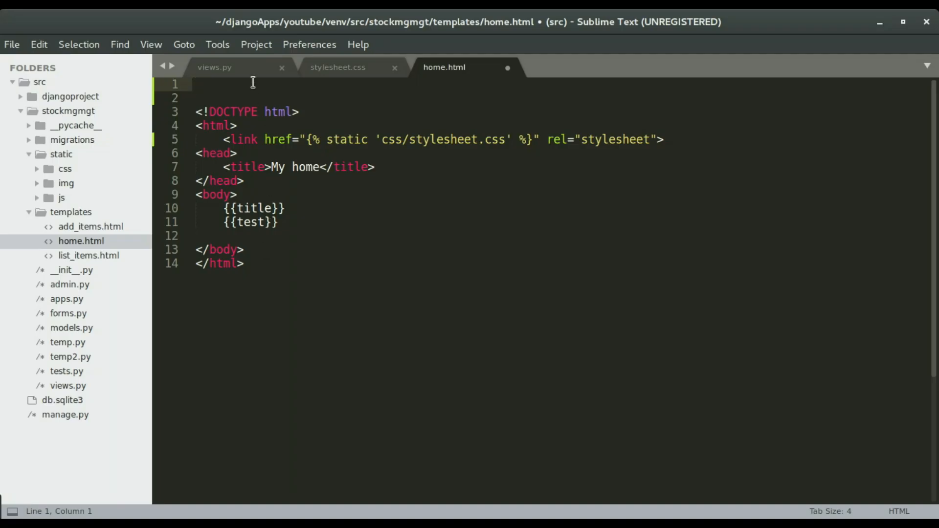
pyautogui.press('super')
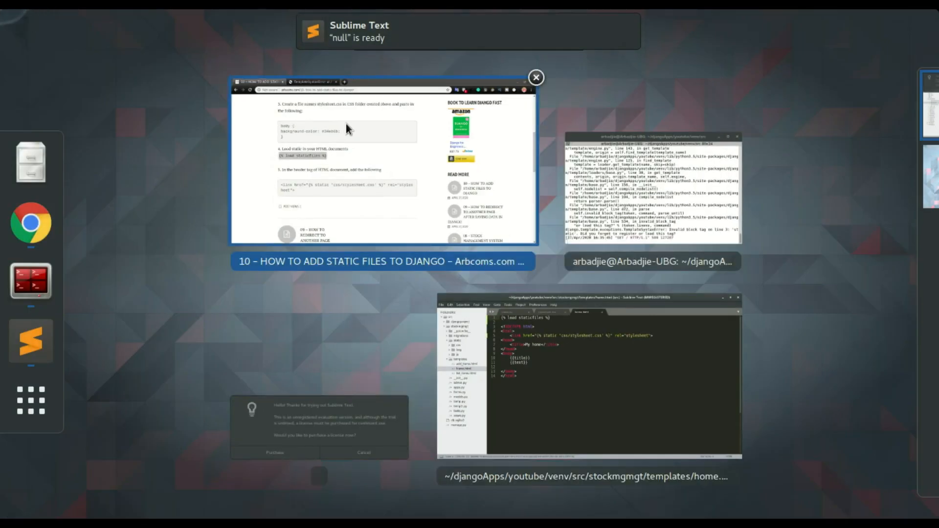
# Reload and hard-refresh localhost:8000; the page renders without errors but stays white
pyautogui.click(382, 173)
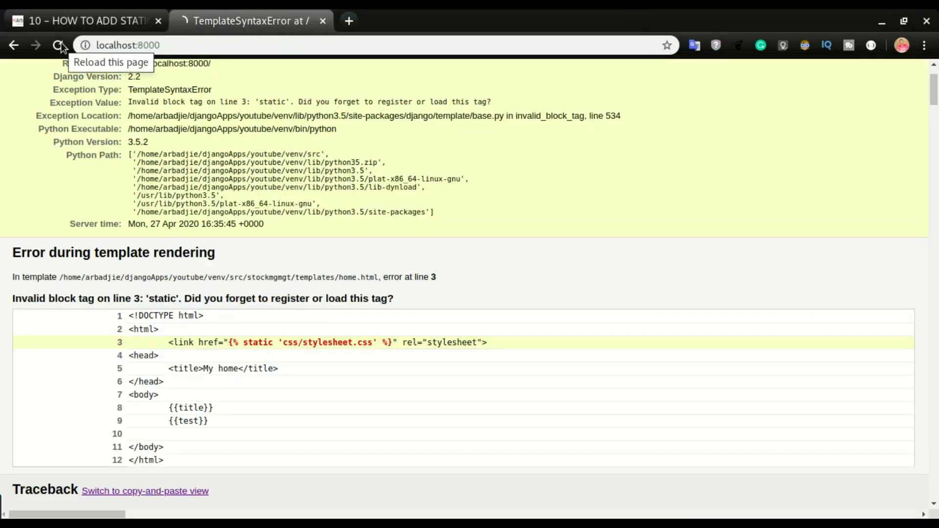
pyautogui.click(58, 45)
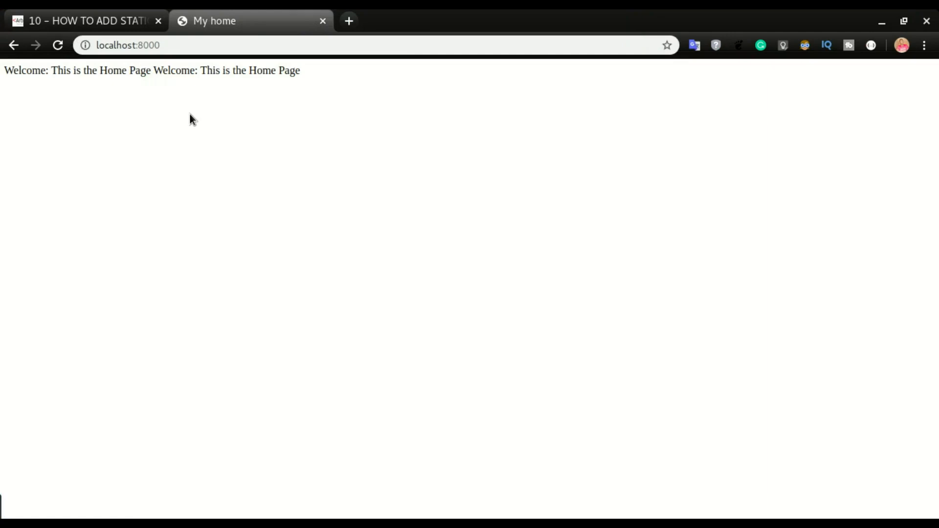
pyautogui.moveTo(226, 131)
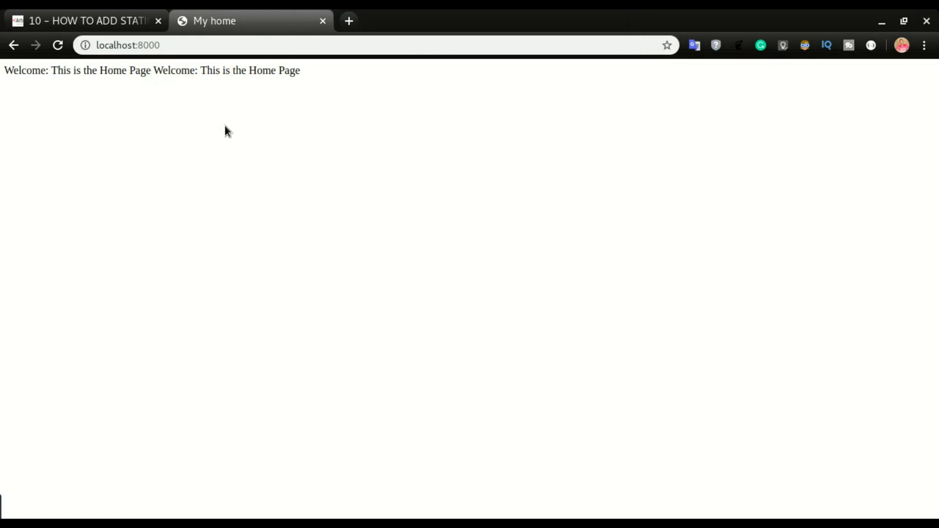
pyautogui.press('ctrl+F5')
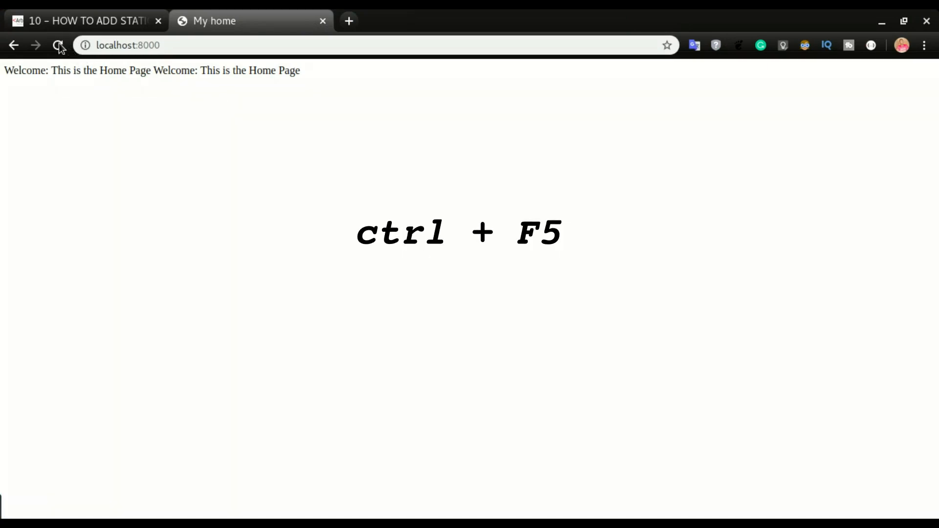
pyautogui.press('ctrl+F5')
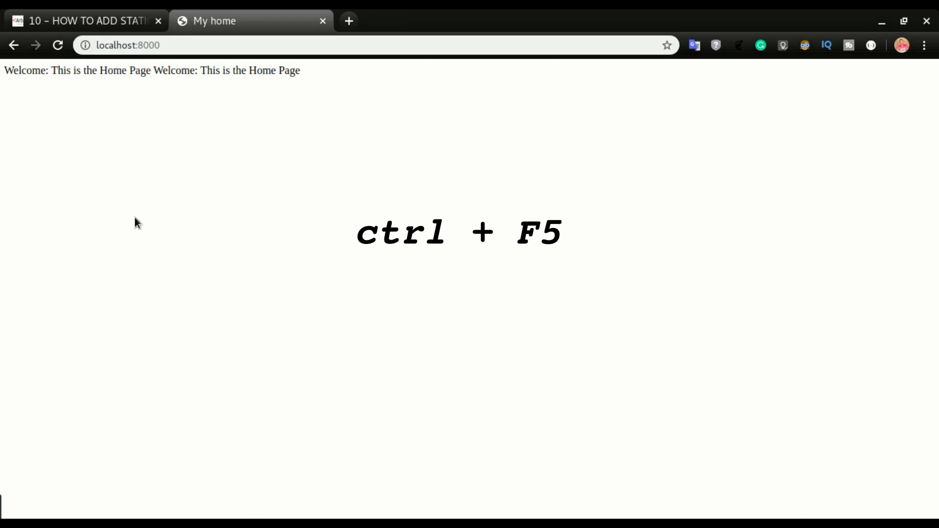
pyautogui.press('ctrl+F5')
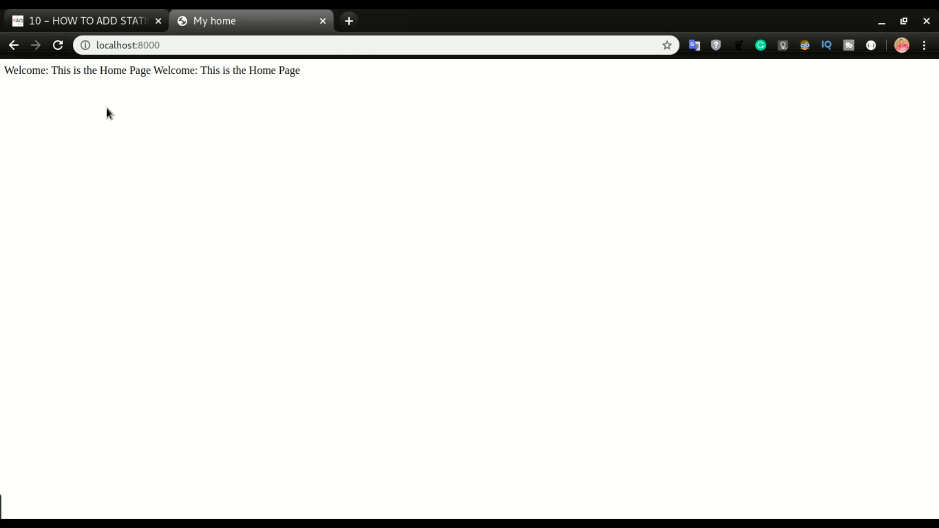
pyautogui.moveTo(251, 162)
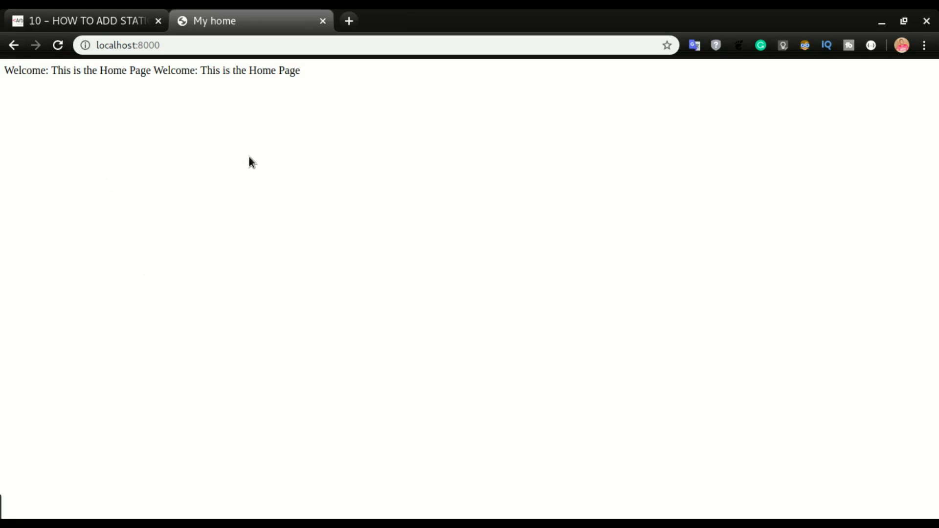
pyautogui.moveTo(258, 143)
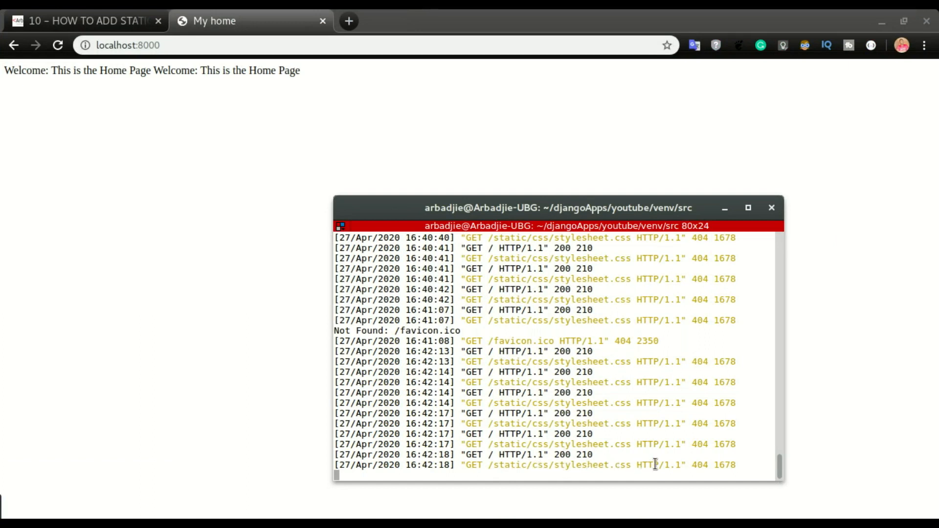
# Stop the development server after the stylesheet 404 and rerun ./manage.py runserver
pyautogui.doubleClick(698, 465)
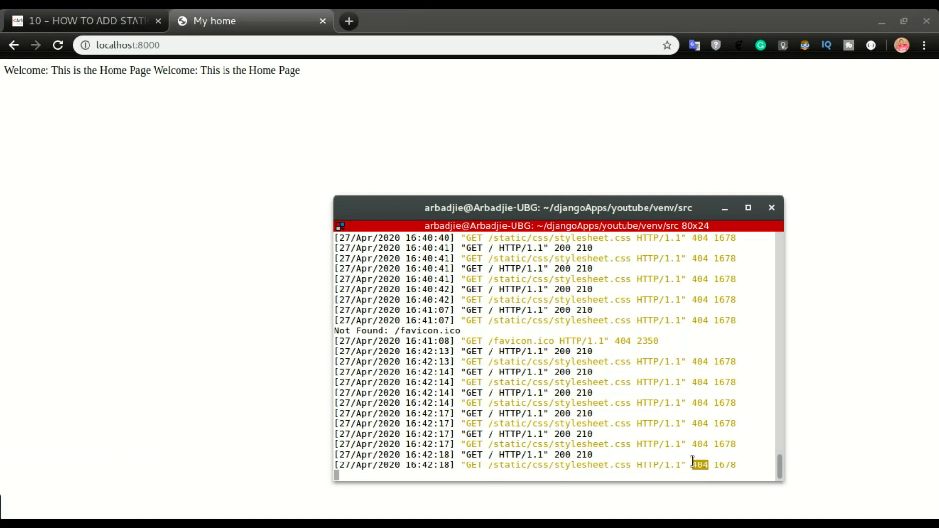
pyautogui.moveTo(607, 418)
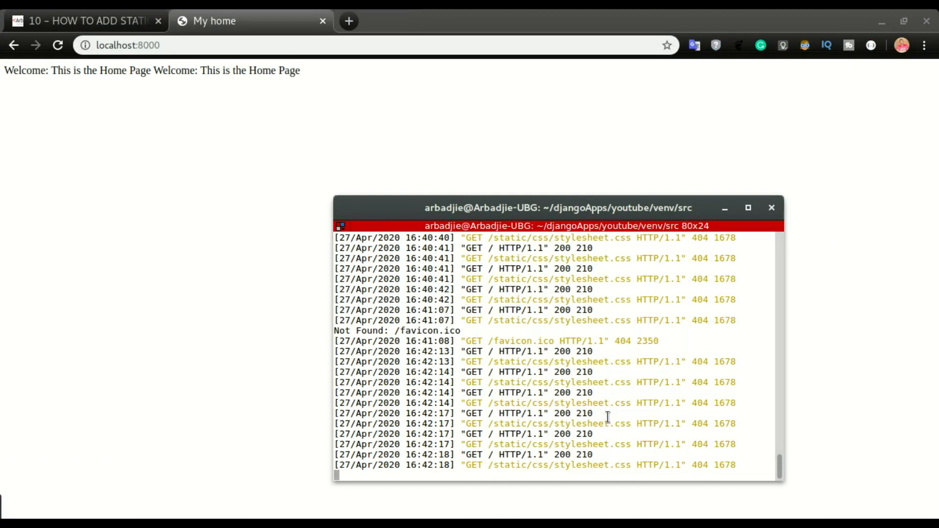
pyautogui.moveTo(623, 428)
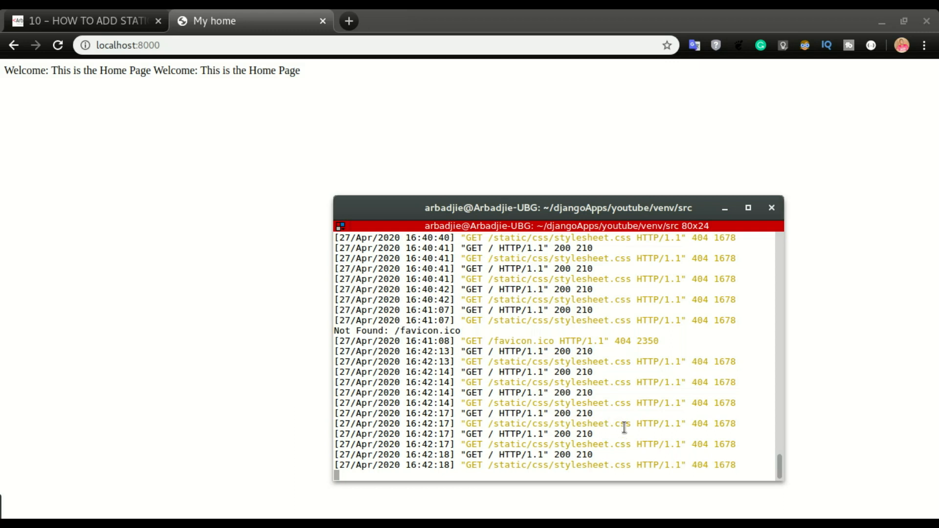
pyautogui.press('ctrl+c')
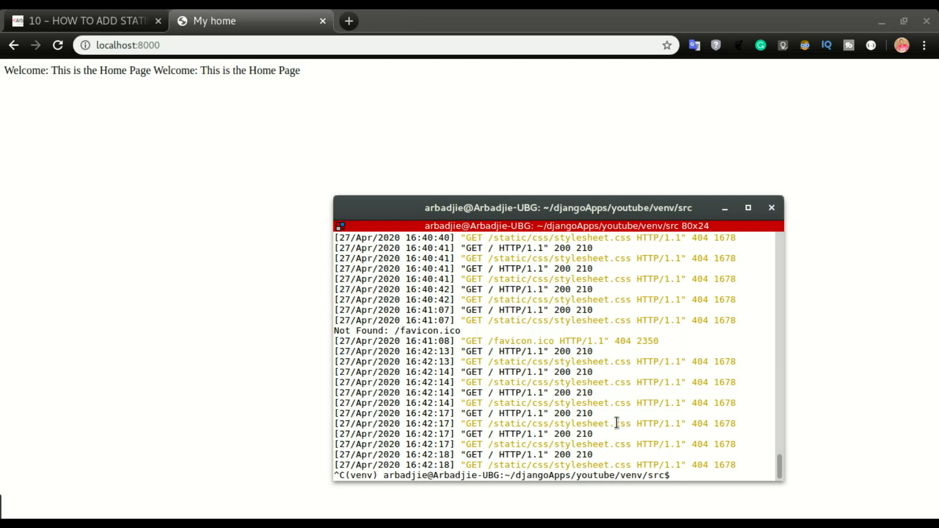
pyautogui.write('./manage.py runserer')
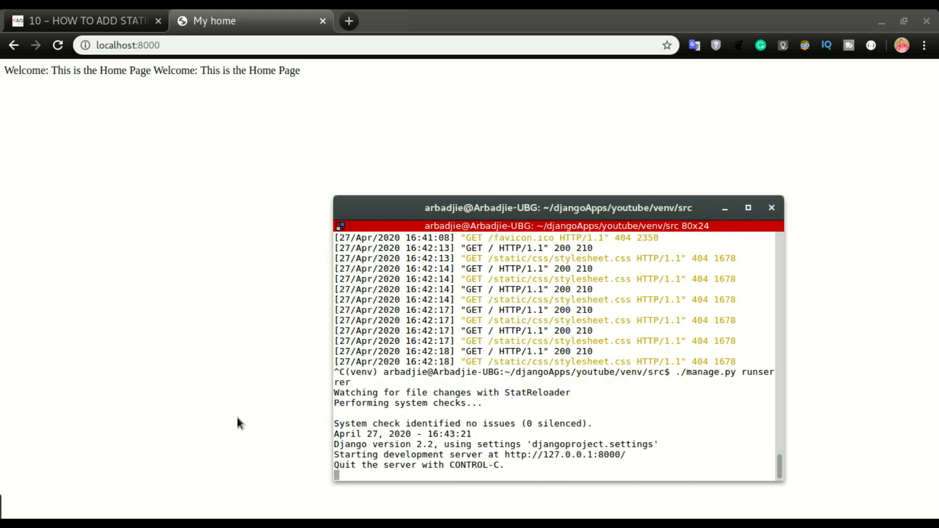
# Reload the home page so stylesheet.css loads and the background turns green
pyautogui.click(341, 226)
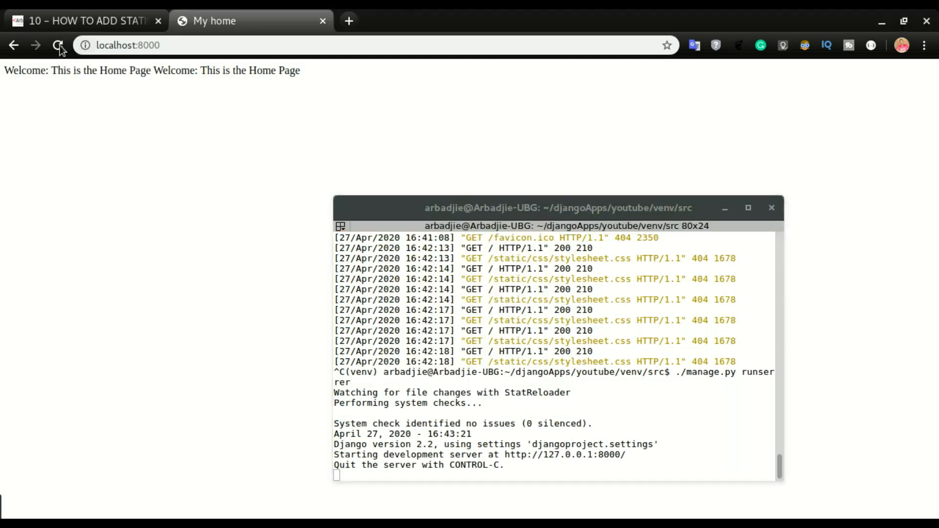
pyautogui.click(58, 45)
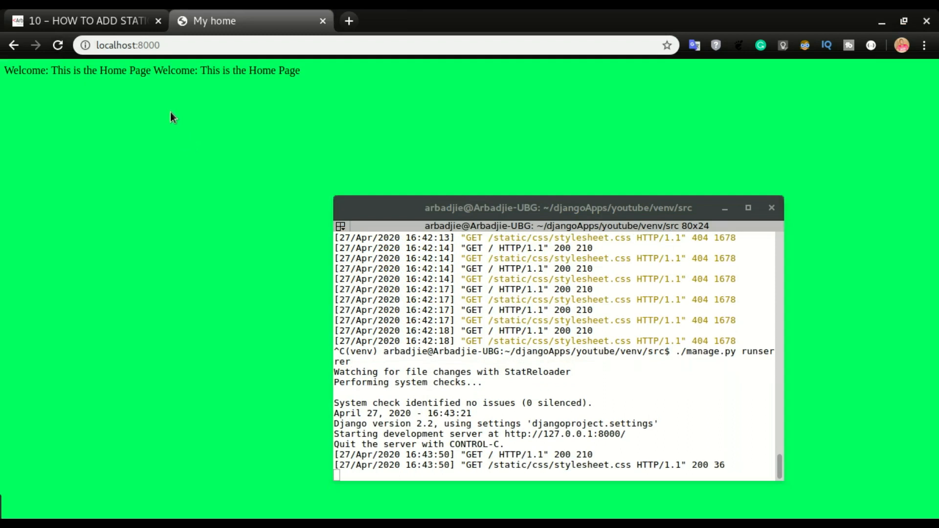
pyautogui.moveTo(349, 297)
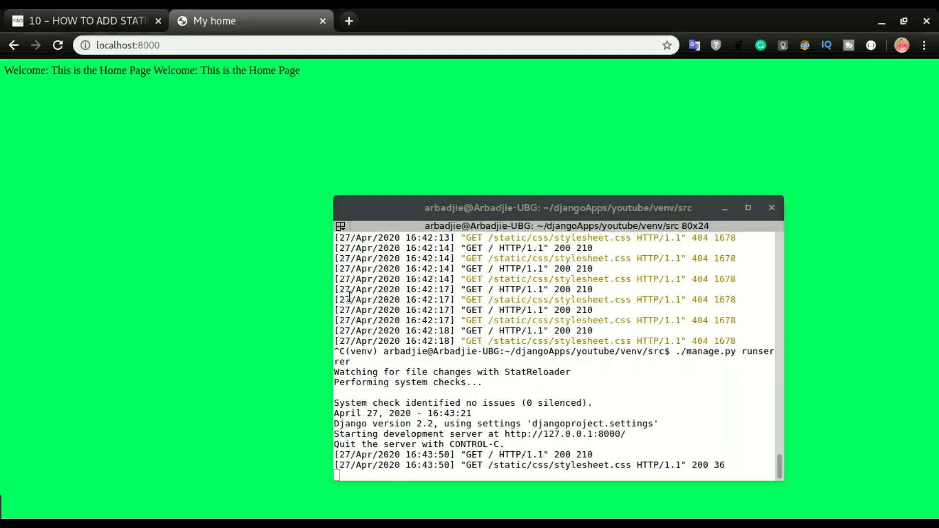
pyautogui.moveTo(570, 388)
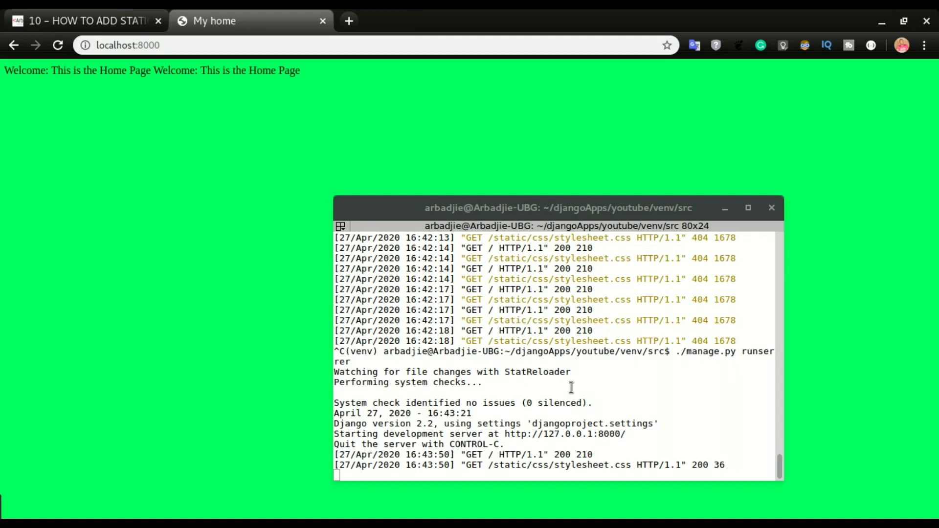
pyautogui.moveTo(138, 107)
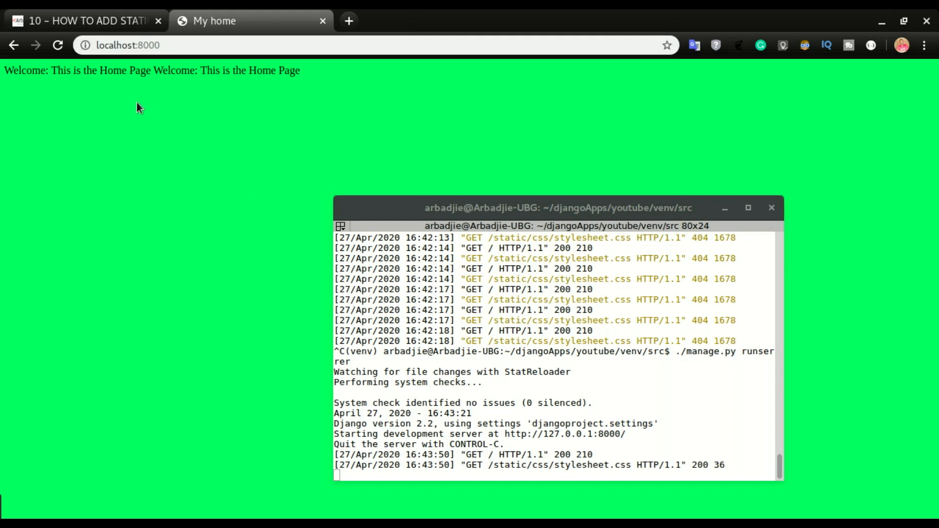
pyautogui.press('super')
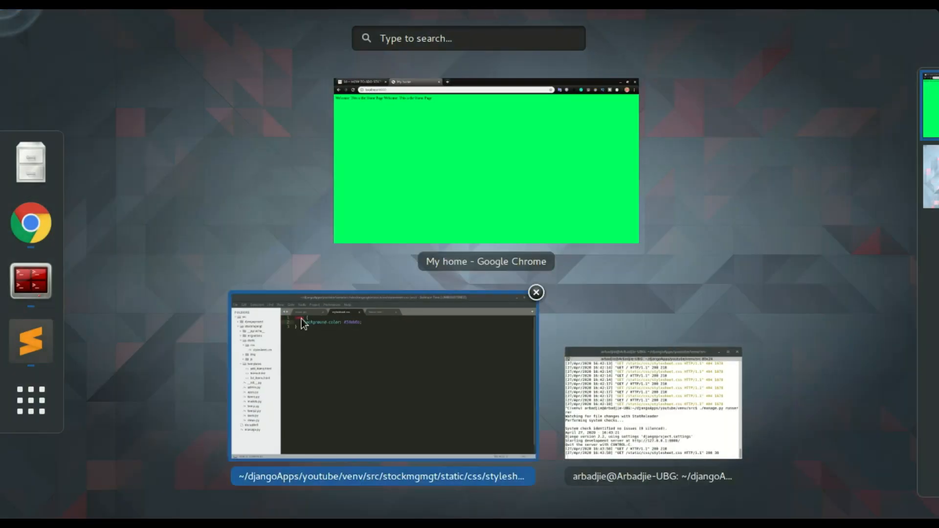
# Review stylesheet.css, reopen home.html and copy its stylesheet link line
pyautogui.click(382, 374)
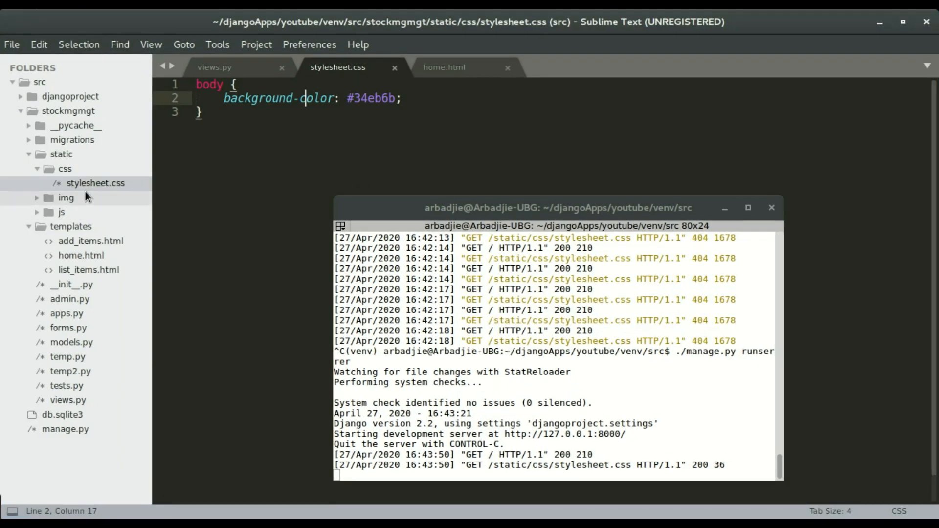
pyautogui.moveTo(437, 83)
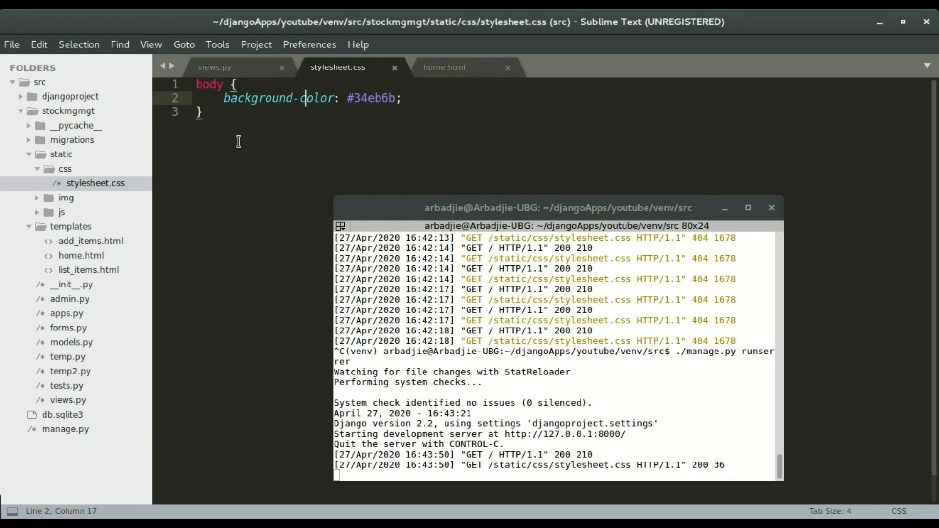
pyautogui.click(204, 112)
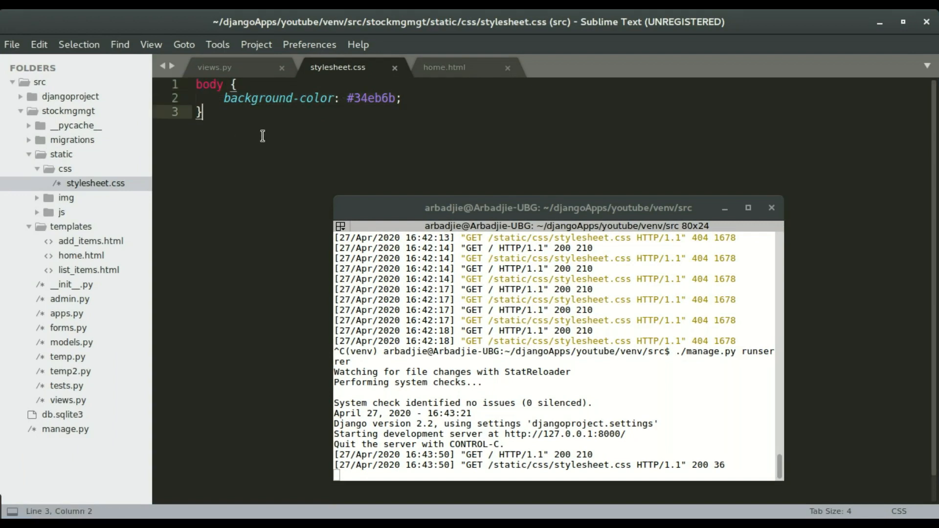
pyautogui.press('Super')
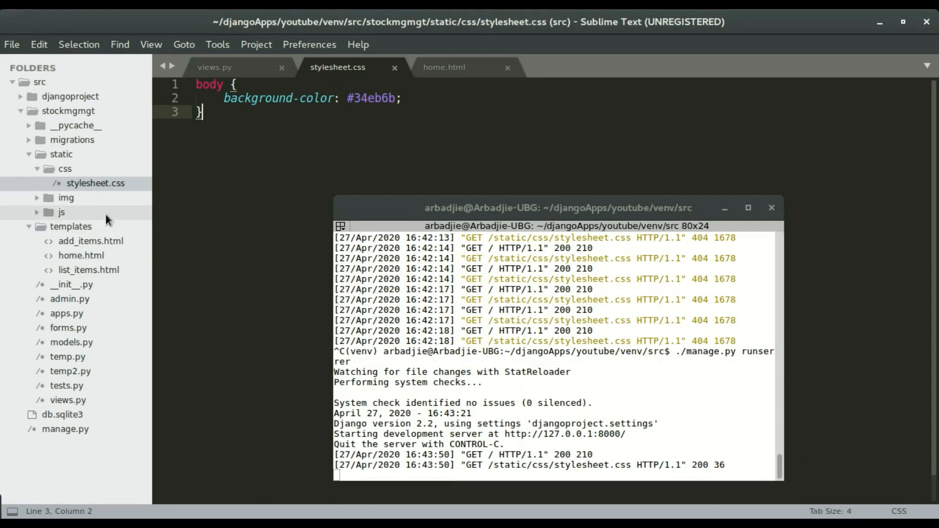
pyautogui.click(443, 67)
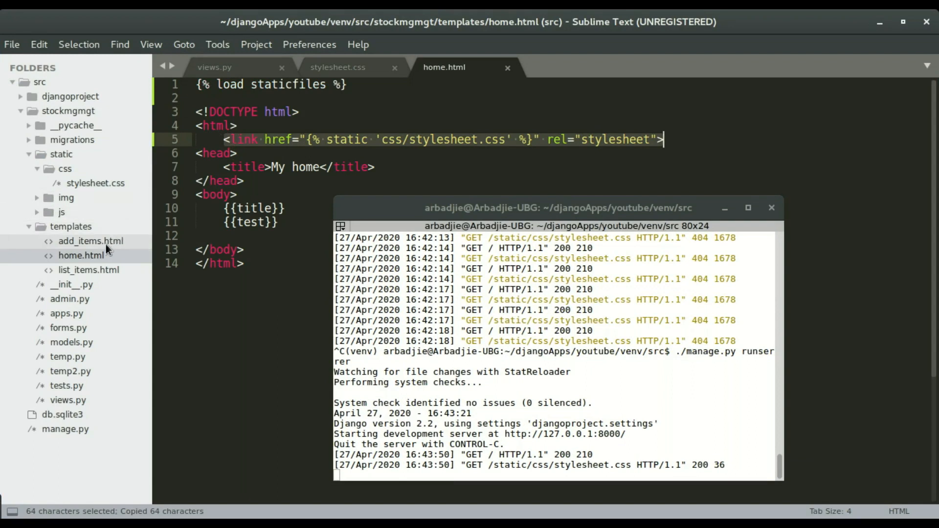
# Add the stylesheet <link> and a {% load staticfiles %} first line to list_items.html
pyautogui.click(88, 270)
pyautogui.write('{% load %')
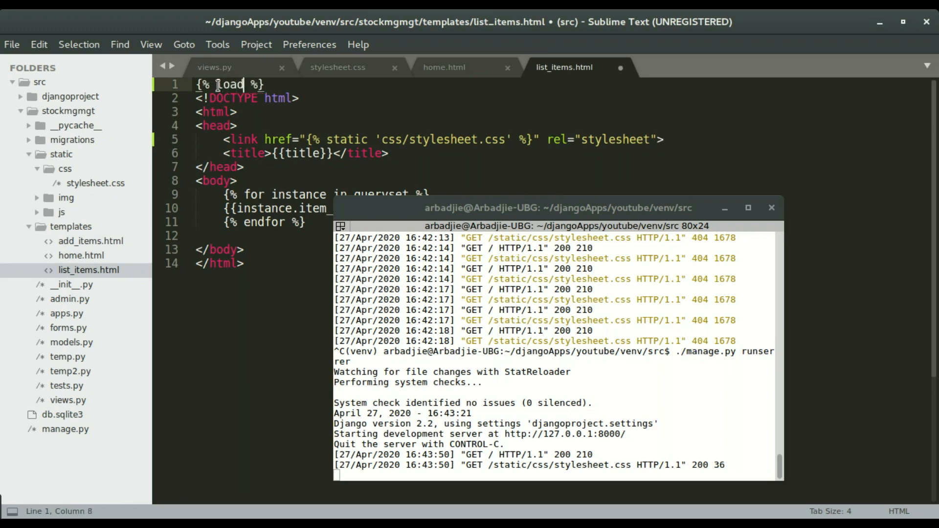
pyautogui.write('static')
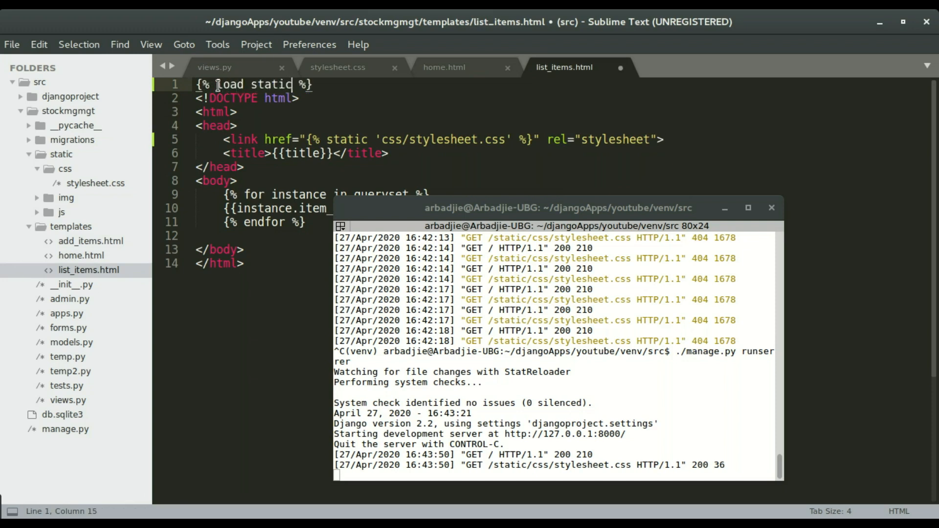
pyautogui.write('files')
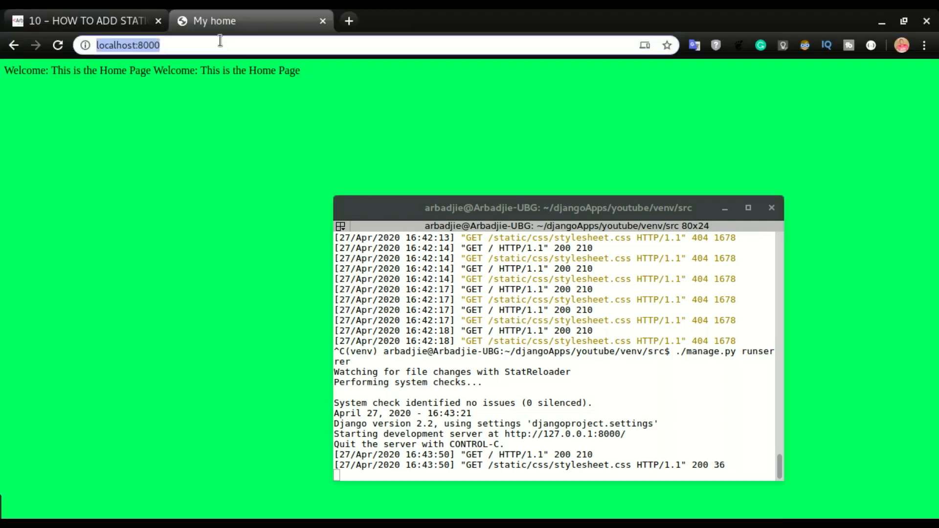
# Load the list_items page in Chrome to confirm the stylesheet is served, then move on to add_items.html
pyautogui.write('/')
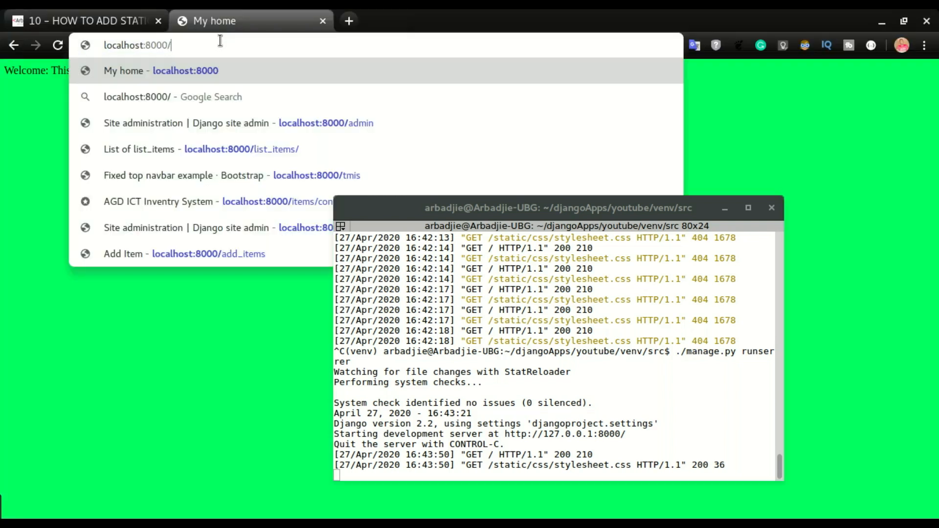
pyautogui.click(201, 150)
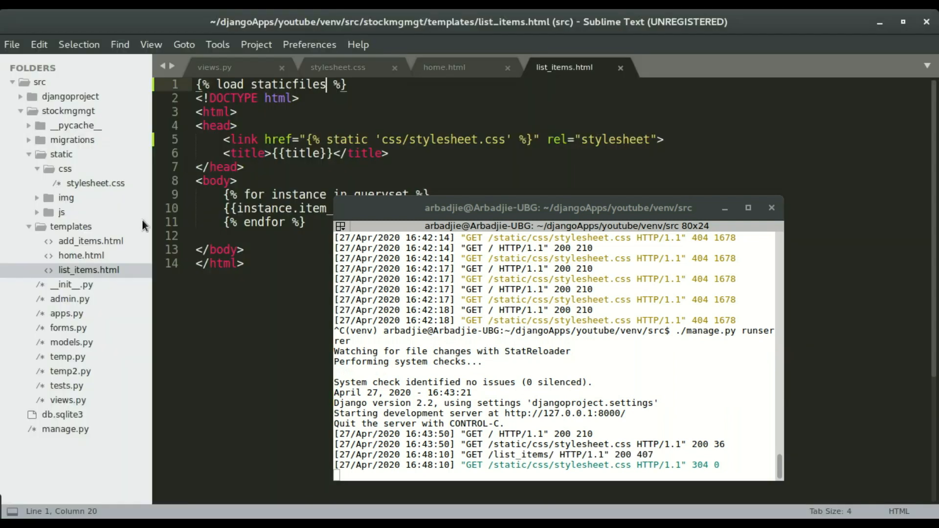
pyautogui.click(91, 241)
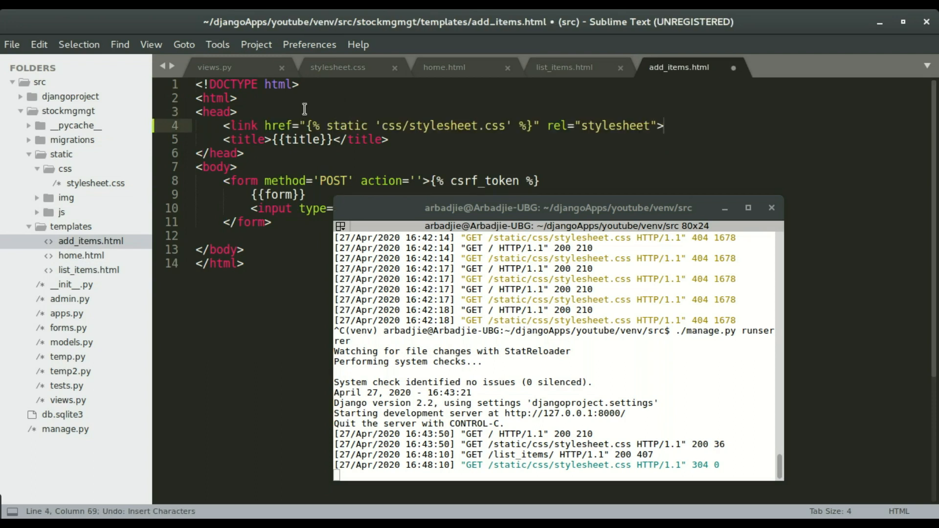
# Insert a {% load staticfiles %} line above the doctype in add_items.html
pyautogui.click(197, 84)
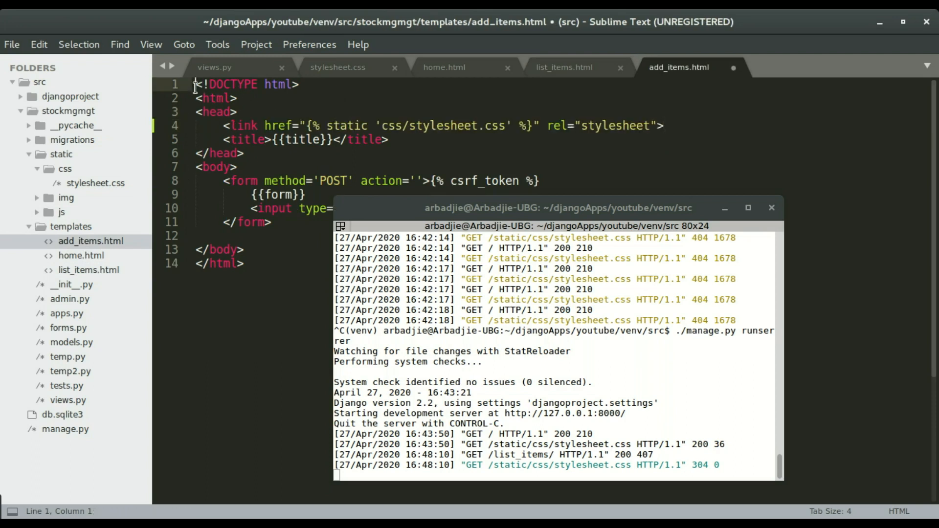
pyautogui.press('Return')
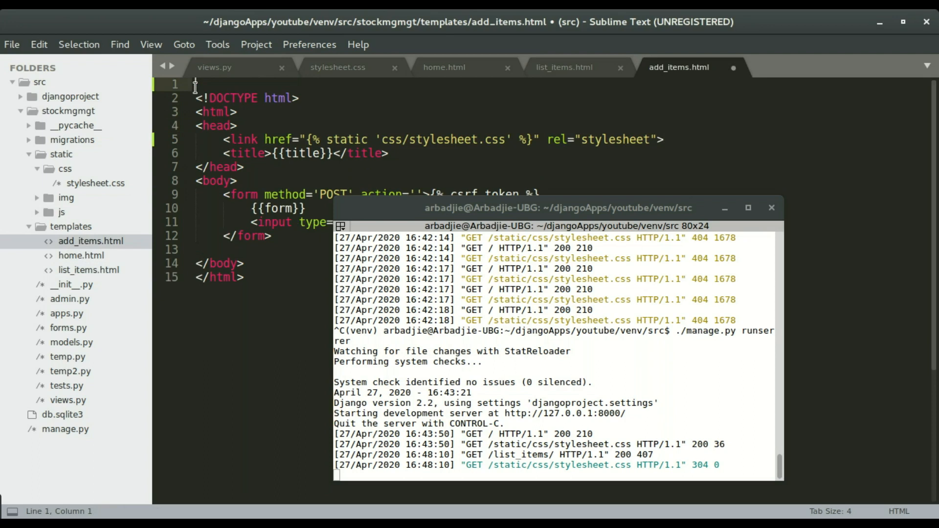
pyautogui.write('{% %}')
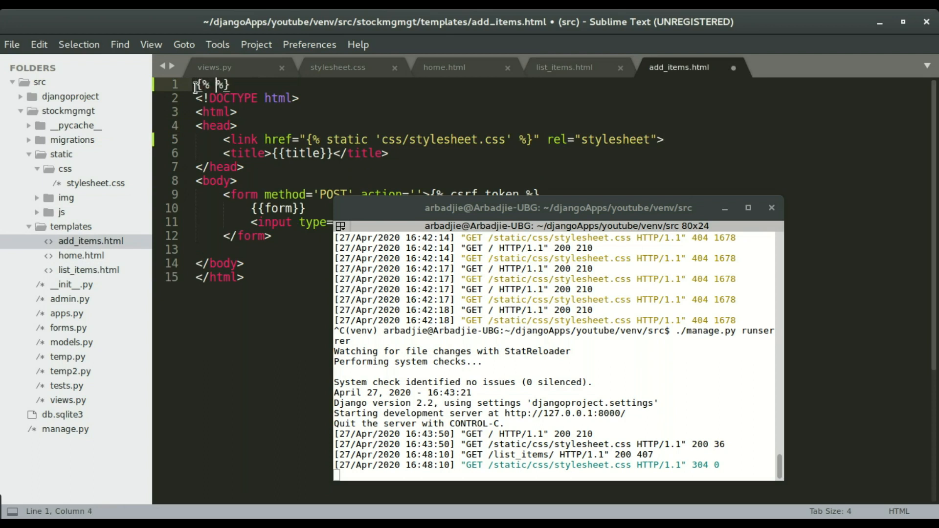
pyautogui.write('load')
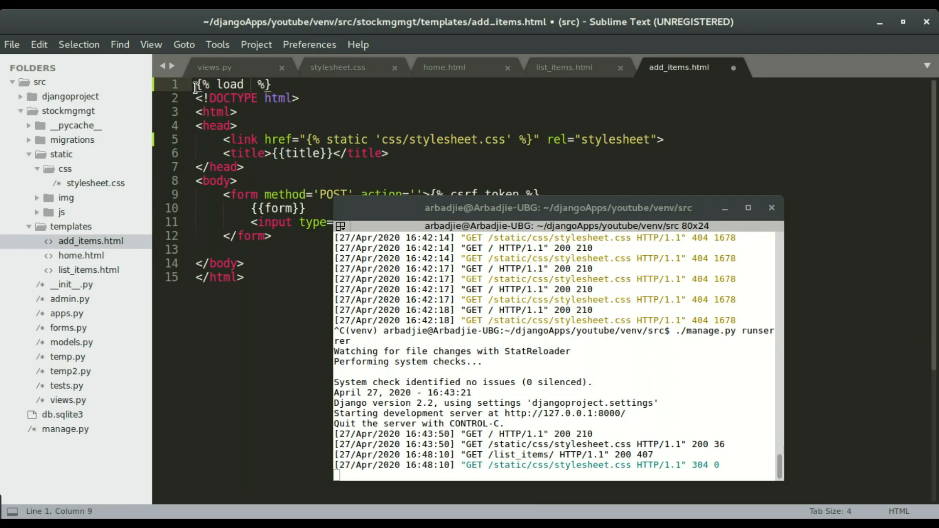
pyautogui.write('stat')
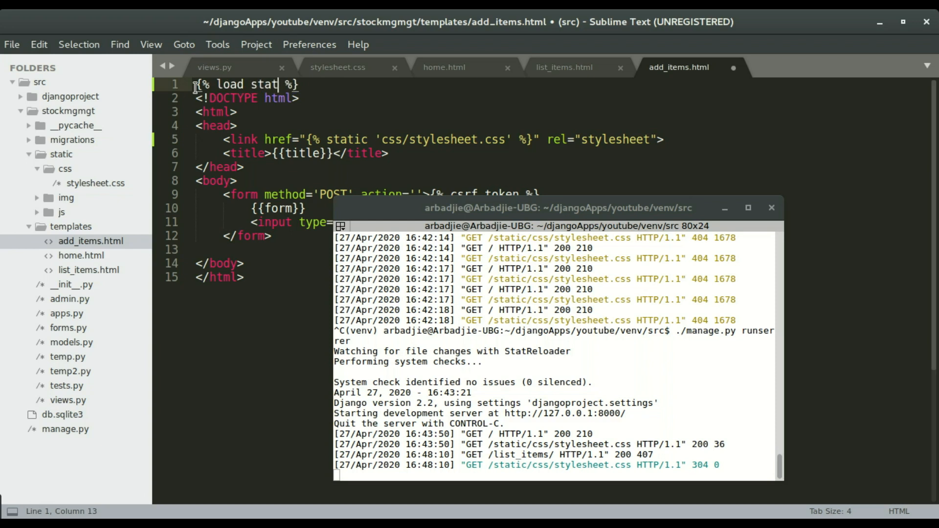
pyautogui.write('icfiles')
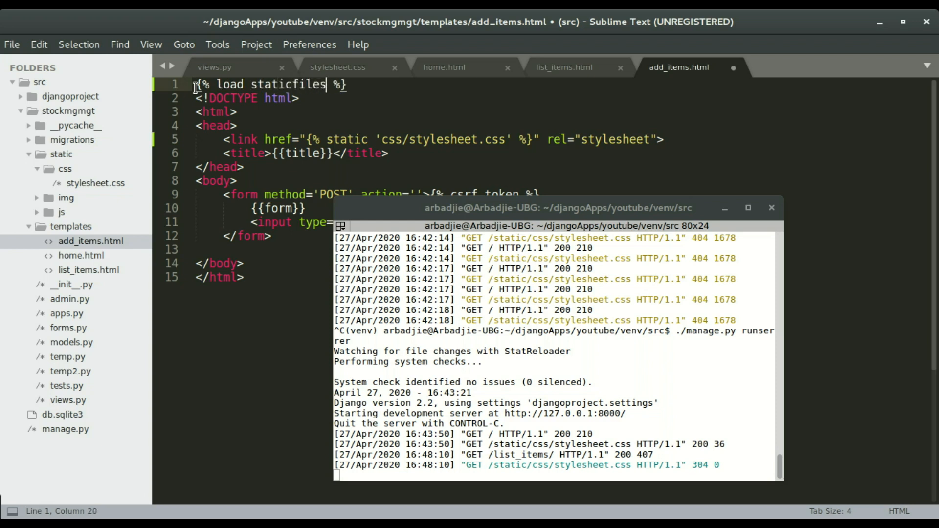